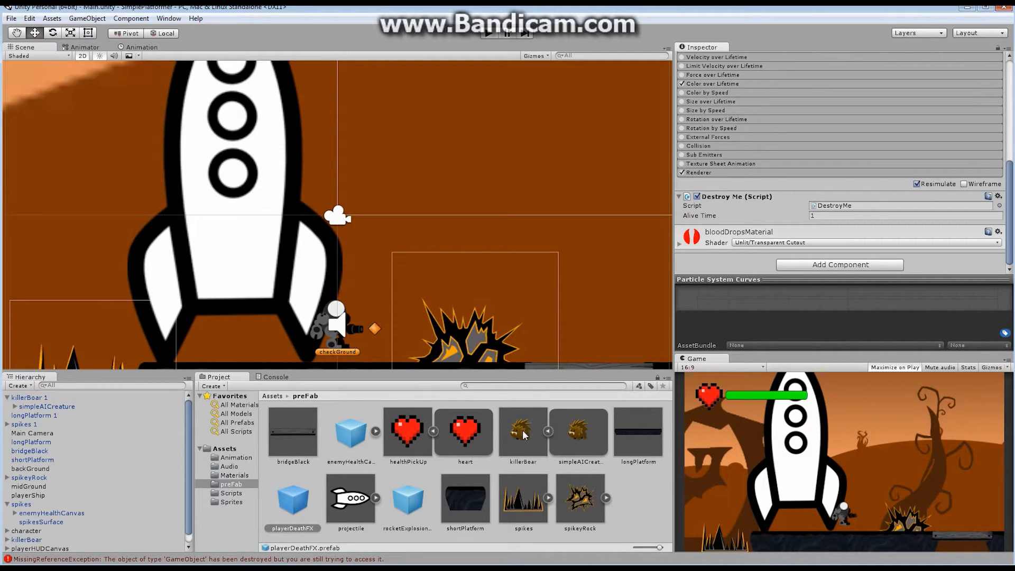
{"action": "mouse_move", "coordinate": [530, 445]}
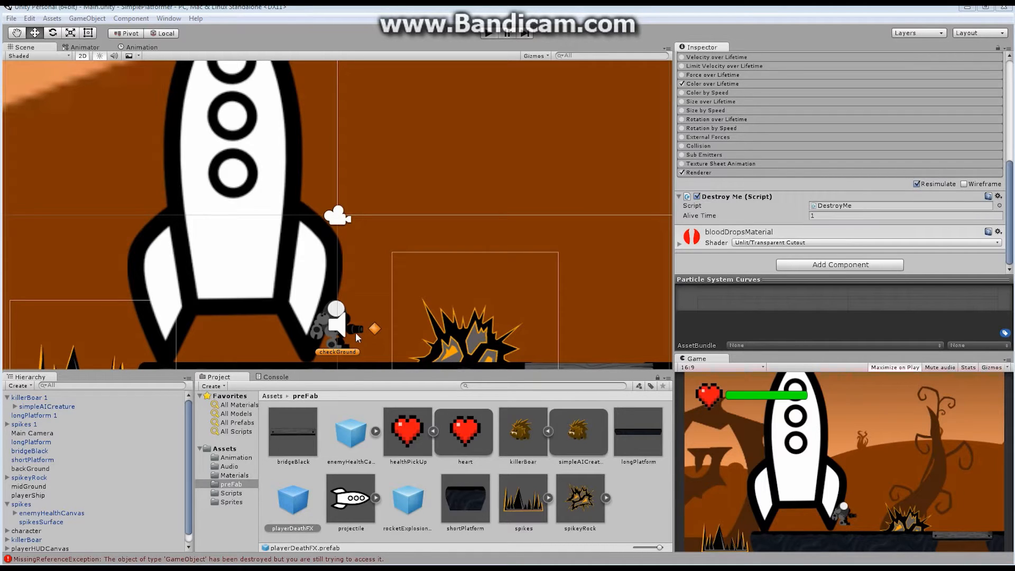
{"action": "mouse_move", "coordinate": [498, 424]}
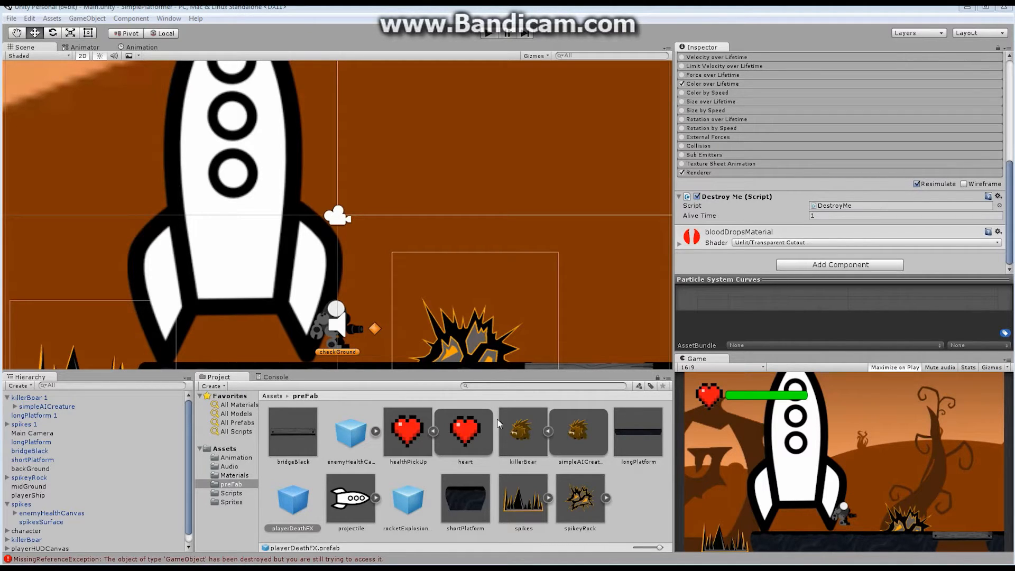
{"action": "mouse_move", "coordinate": [571, 431]}
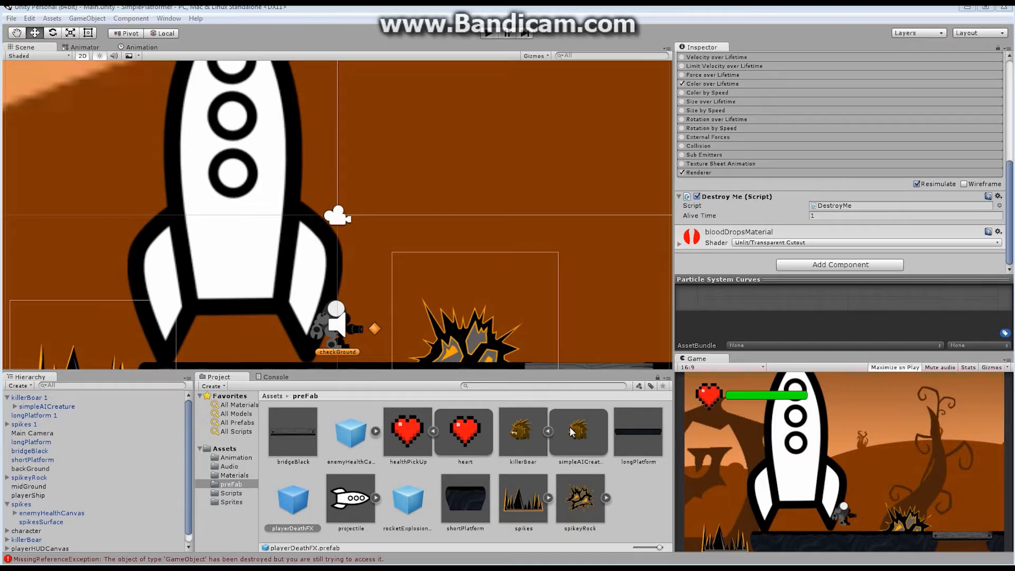
{"action": "mouse_move", "coordinate": [343, 343]}
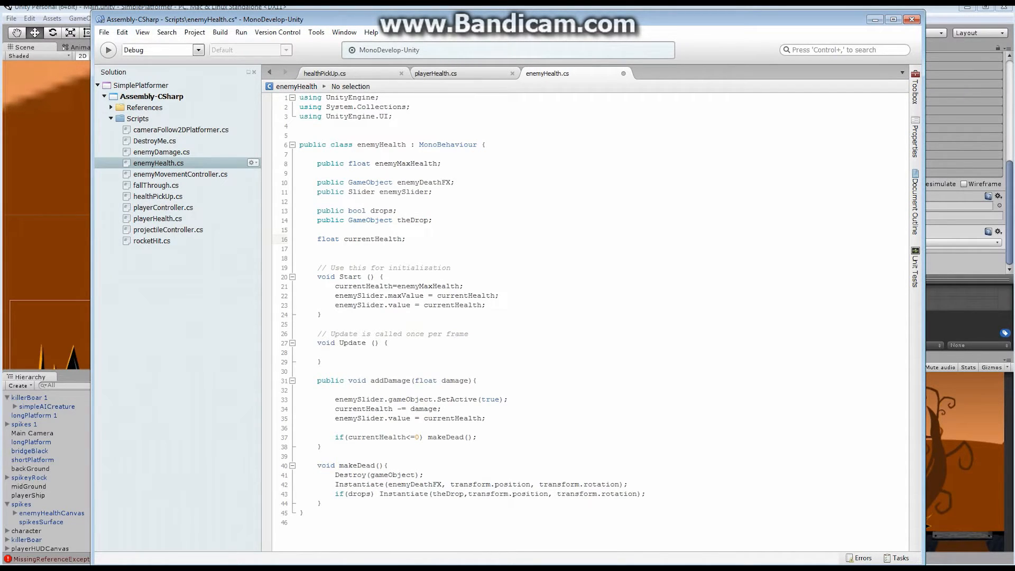
Insert a blank line above the 'float currentHealth;' declaration in enemyHealth
{"action": "left_click", "coordinate": [299, 239]}
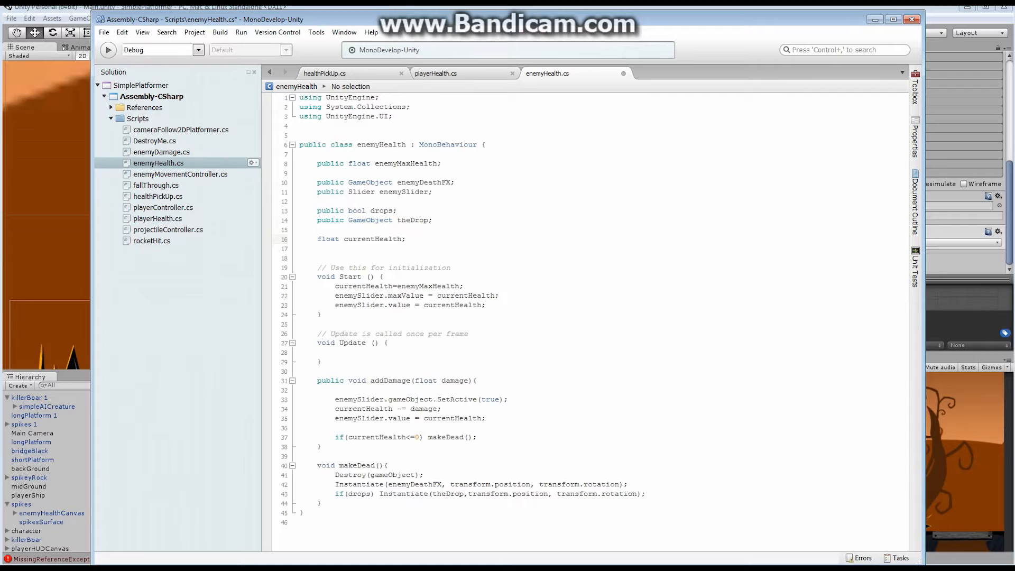
{"action": "left_click", "coordinate": [300, 239]}
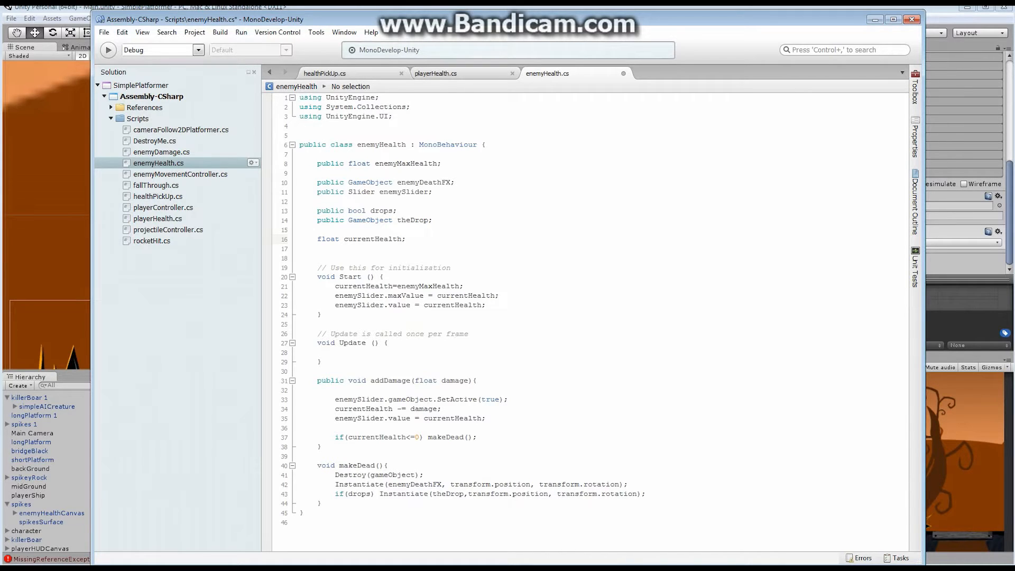
{"action": "left_click", "coordinate": [300, 239]}
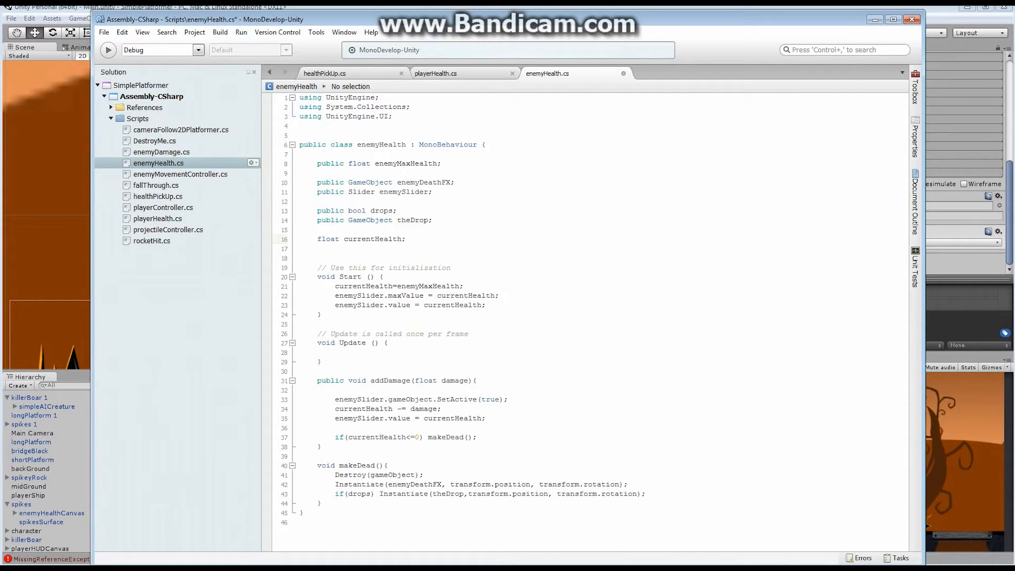
{"action": "left_click", "coordinate": [299, 239]}
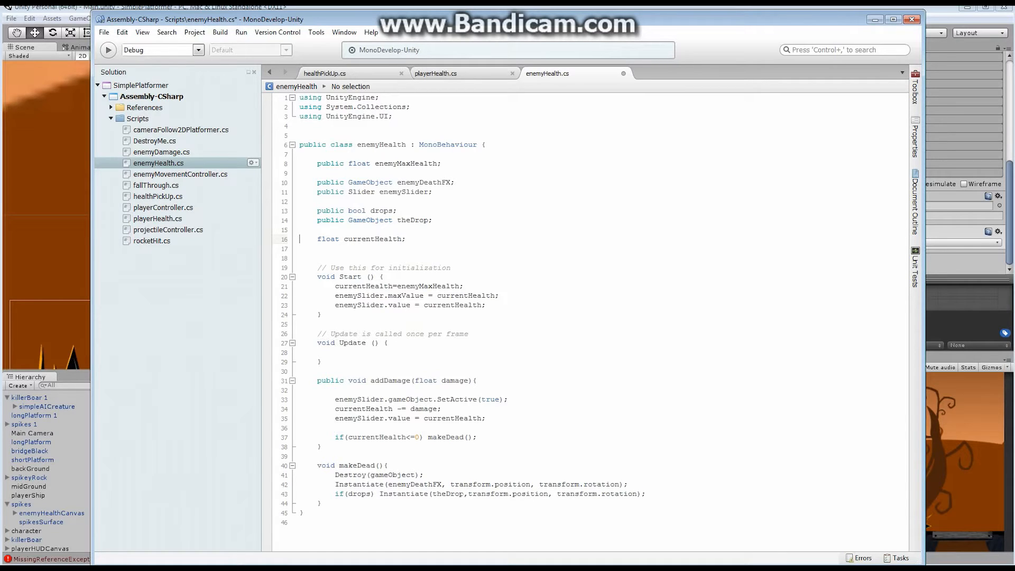
{"action": "mouse_move", "coordinate": [479, 484]}
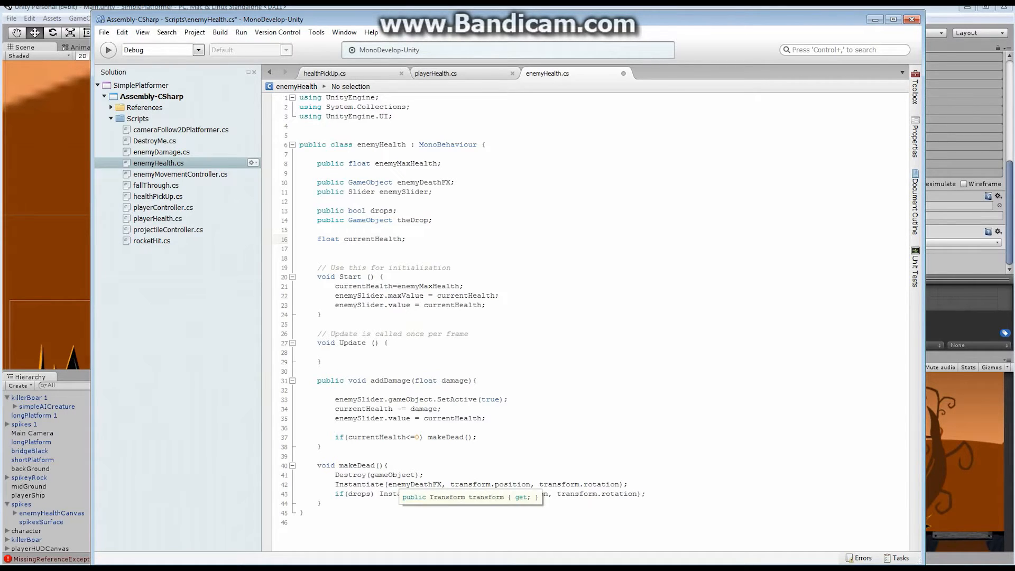
{"action": "left_click", "coordinate": [300, 239]}
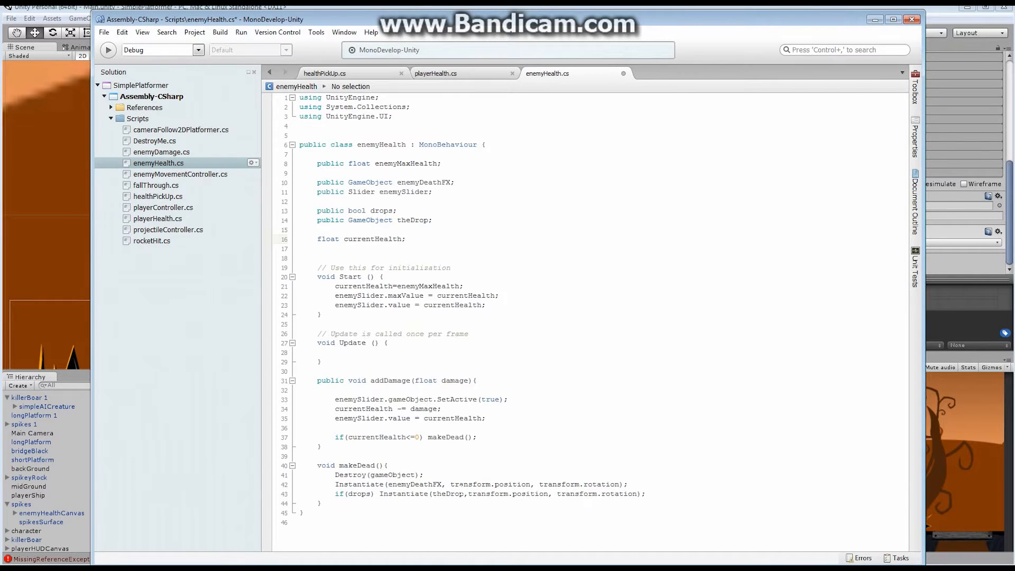
{"action": "left_click", "coordinate": [424, 475]}
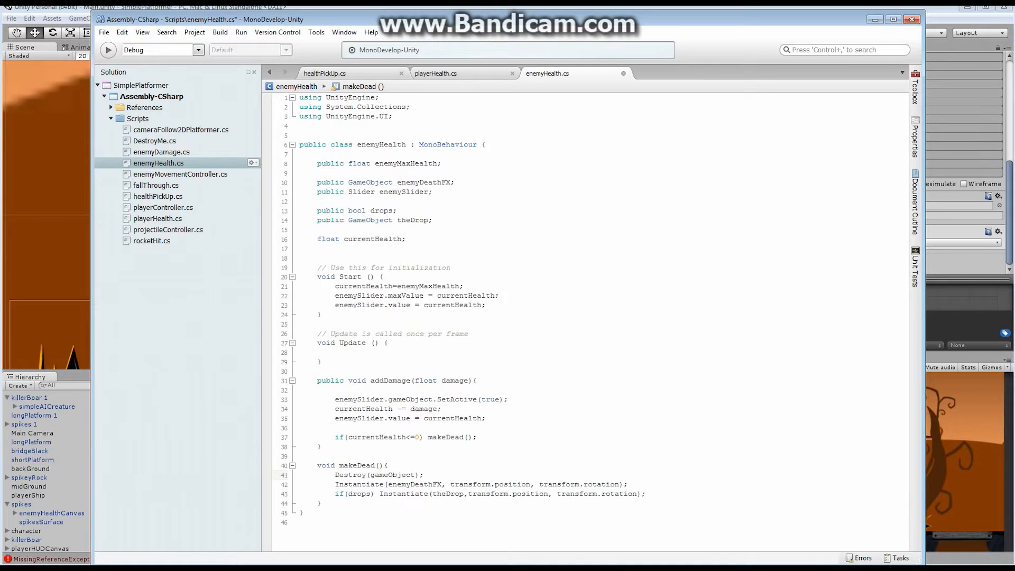
{"action": "left_click", "coordinate": [424, 475]}
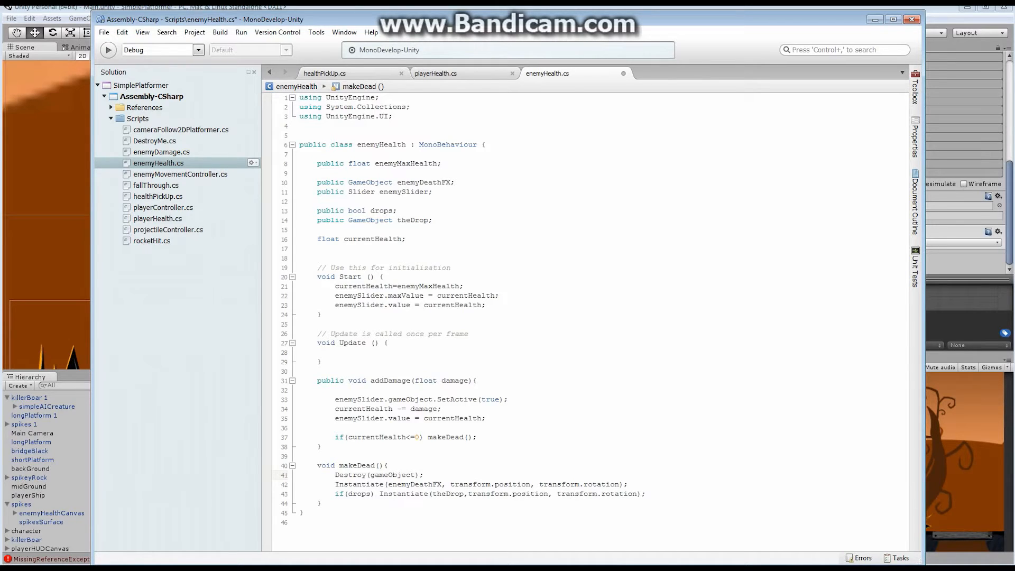
{"action": "left_click", "coordinate": [317, 238]}
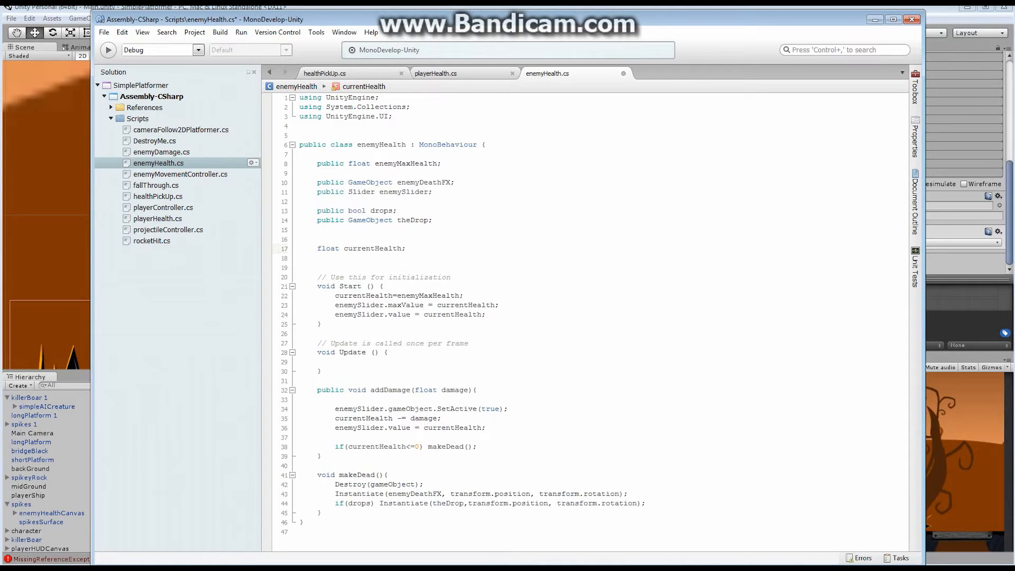
Declare 'public AudioClip deathKnell;' and place the cursor after Destroy(gameObject) in makeDead
{"action": "type", "text": "public AudioClip"}
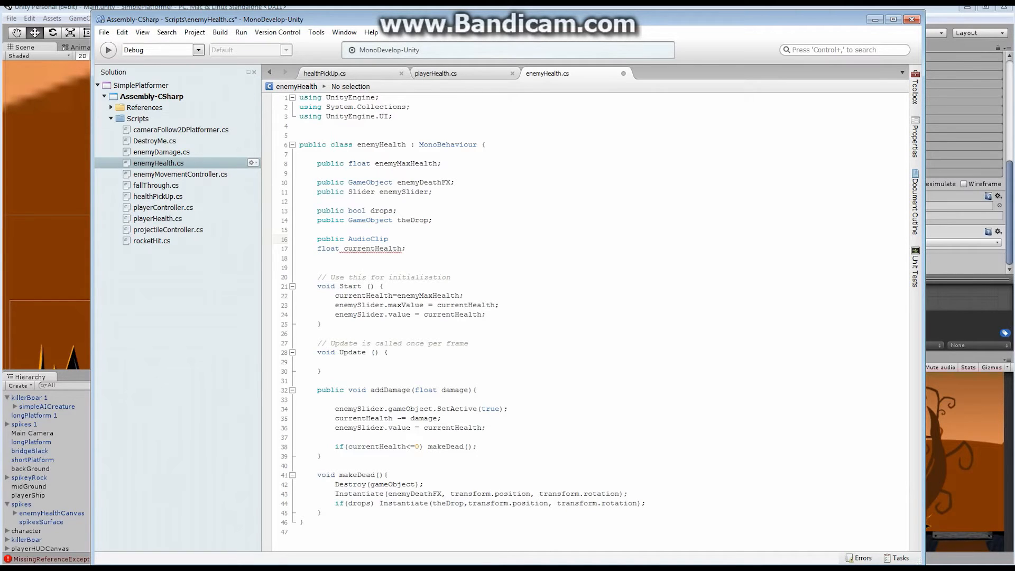
{"action": "left_click", "coordinate": [391, 238]}
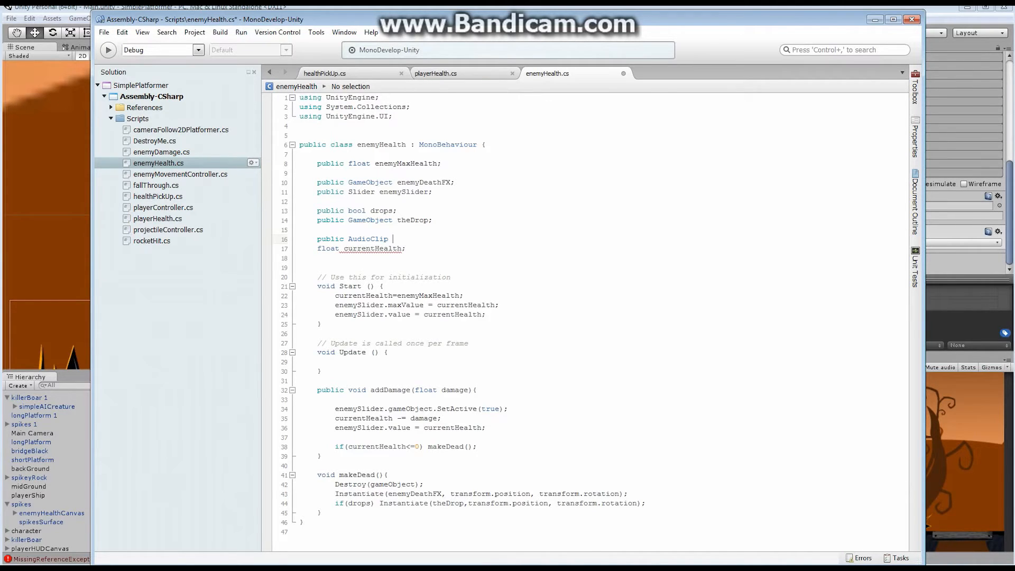
{"action": "type", "text": "deathKnell;"}
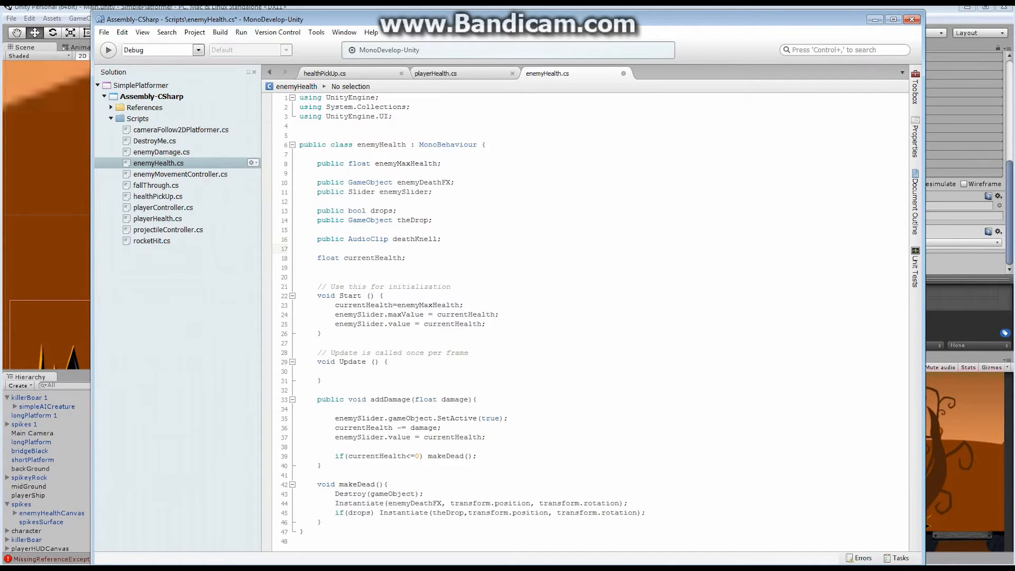
{"action": "left_click", "coordinate": [317, 248]}
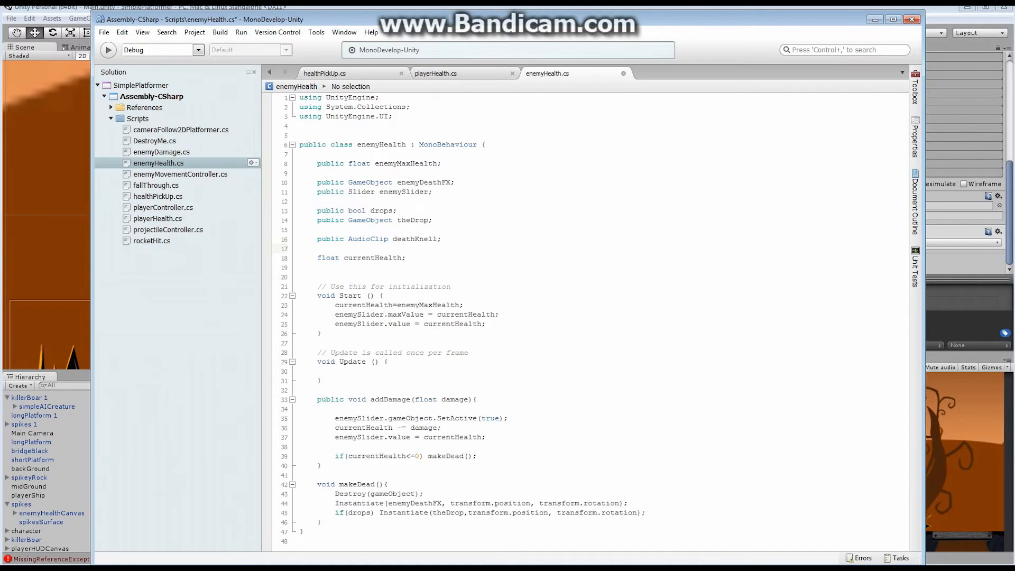
{"action": "left_click", "coordinate": [317, 248]}
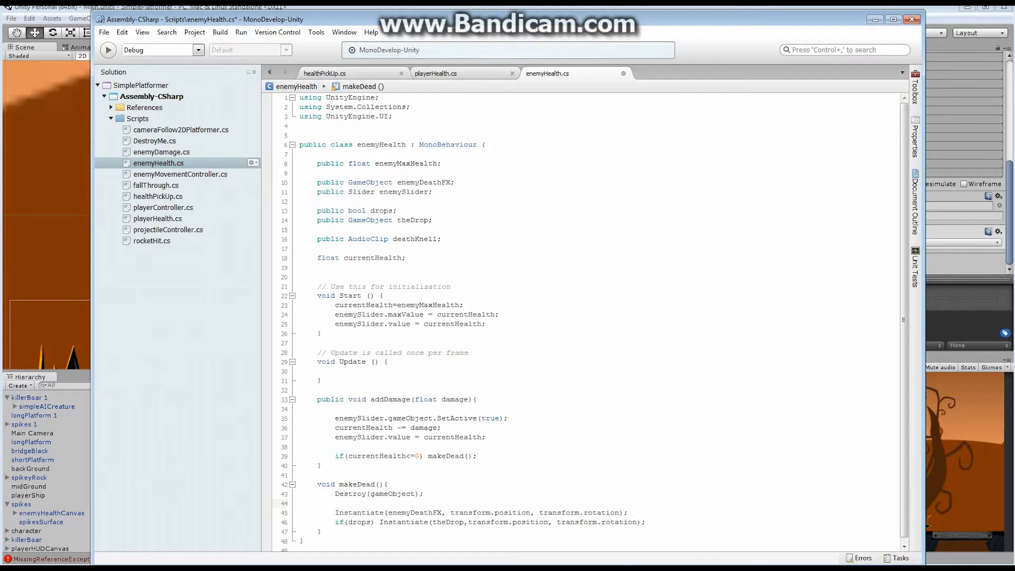
Add 'AudioSource.PlayClipAtPoint(deathKnell, transform.position);' to makeDead and return to Unity
{"action": "left_click", "coordinate": [335, 504]}
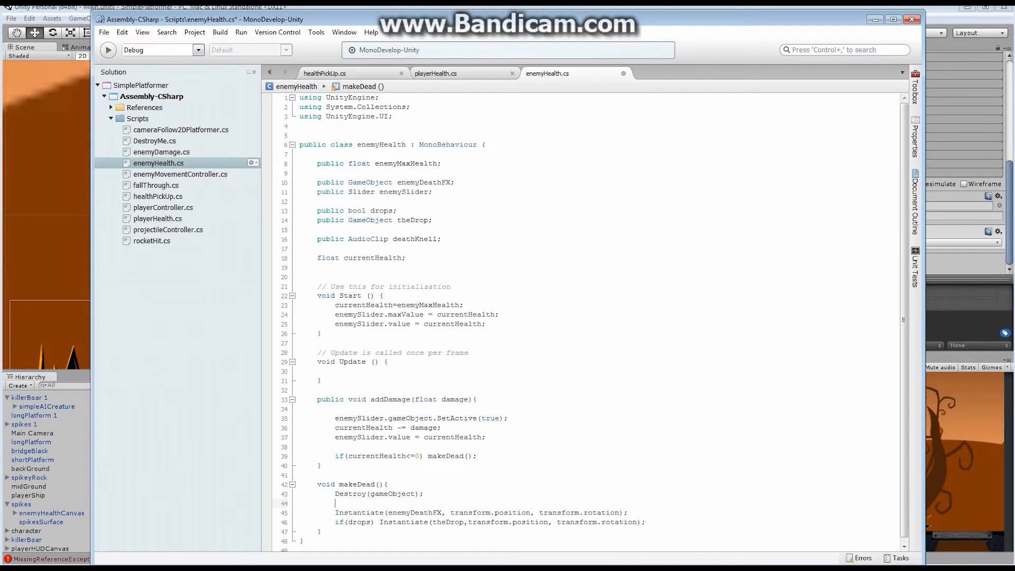
{"action": "type", "text": "Aud"}
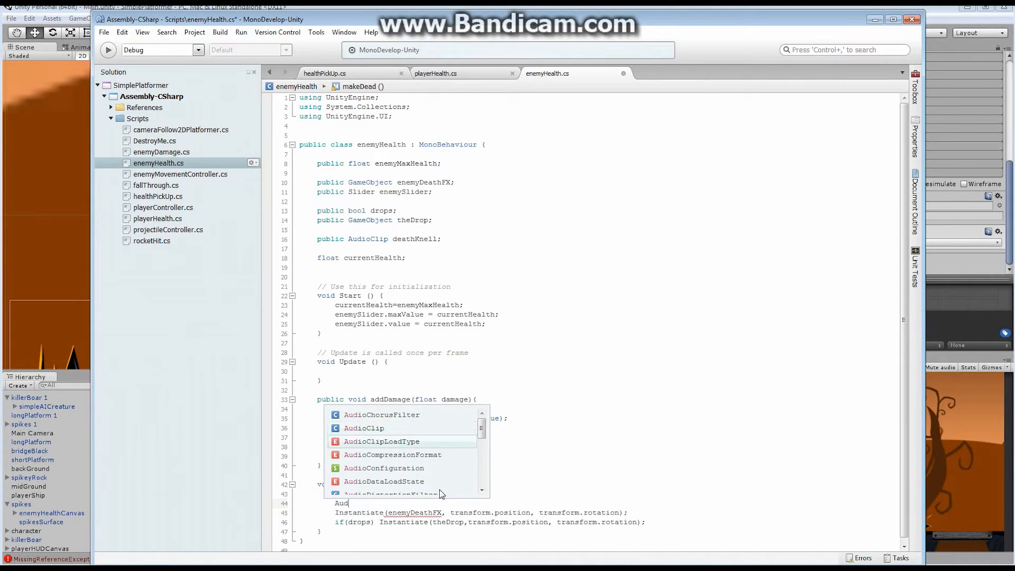
{"action": "scroll", "scroll_direction": "down", "scroll_amount": 3}
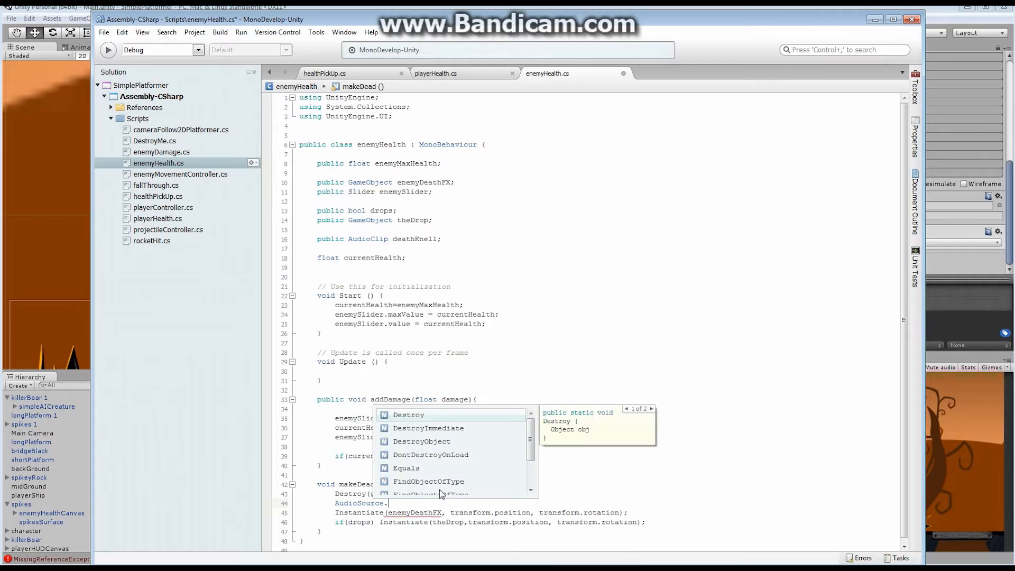
{"action": "type", "text": "pAtPoint"}
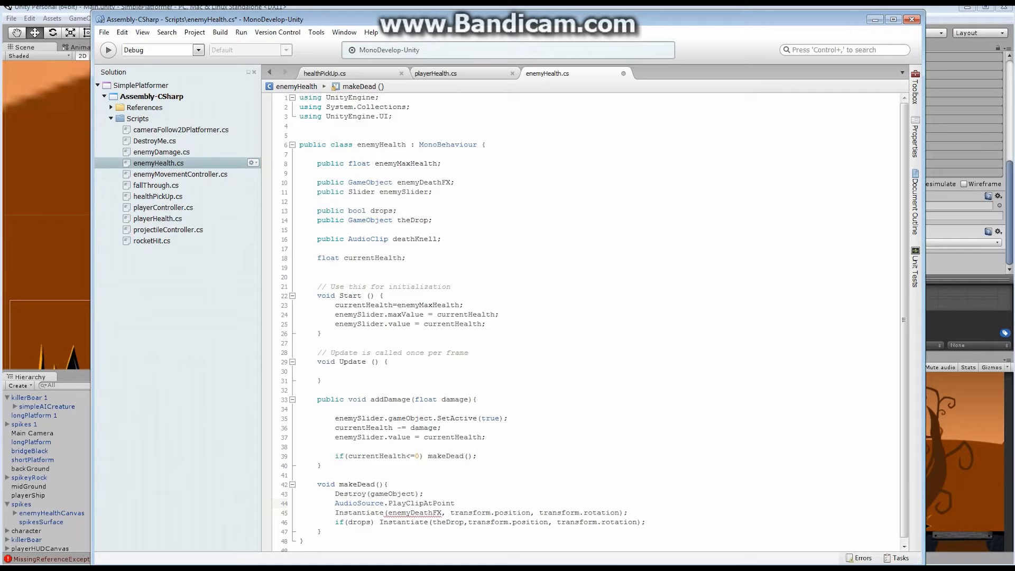
{"action": "left_click", "coordinate": [455, 502]}
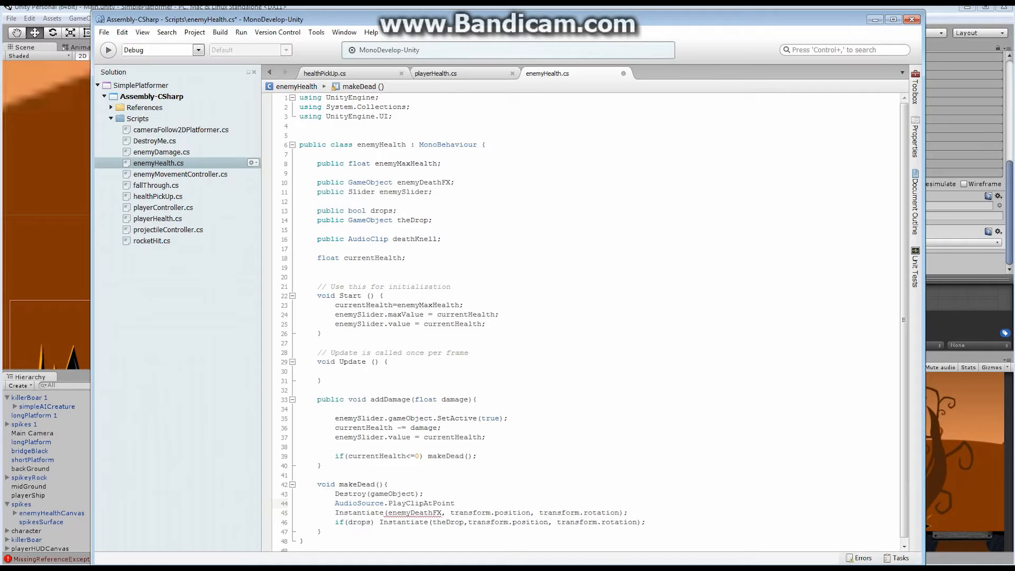
{"action": "left_click", "coordinate": [455, 503]}
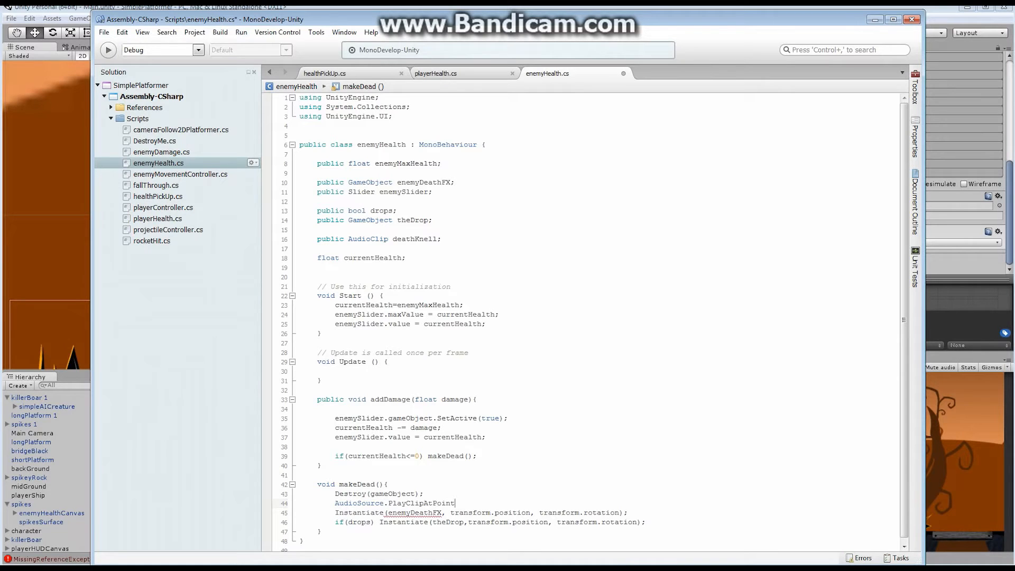
{"action": "type", "text": "("}
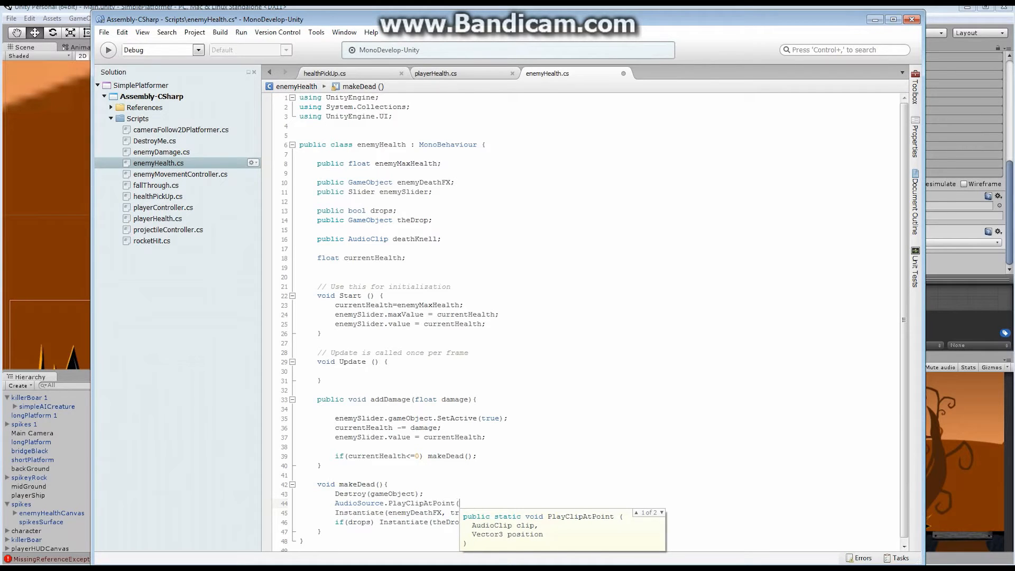
{"action": "type", "text": "enemy"}
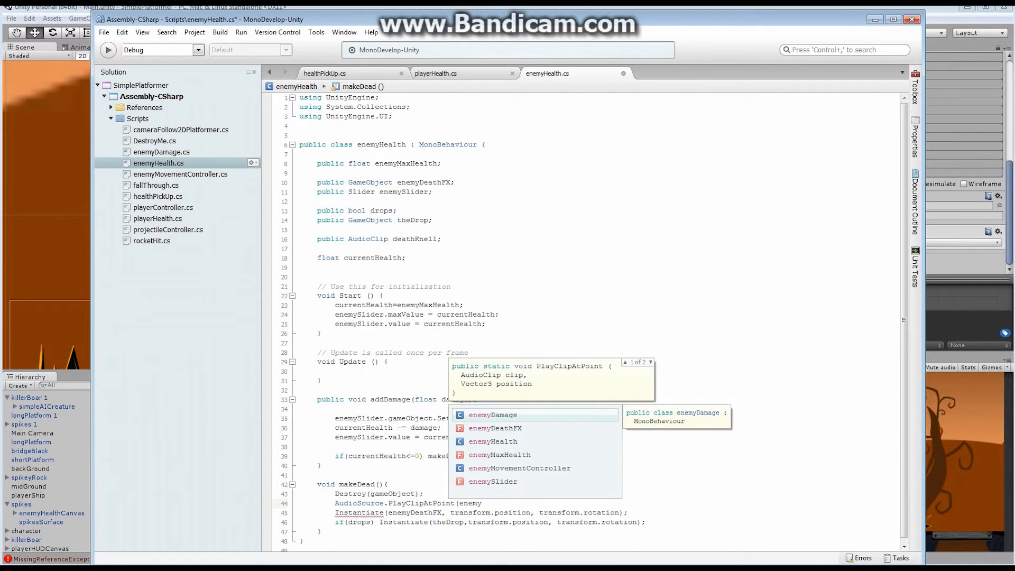
{"action": "type", "text": "deathKnell,transfor"}
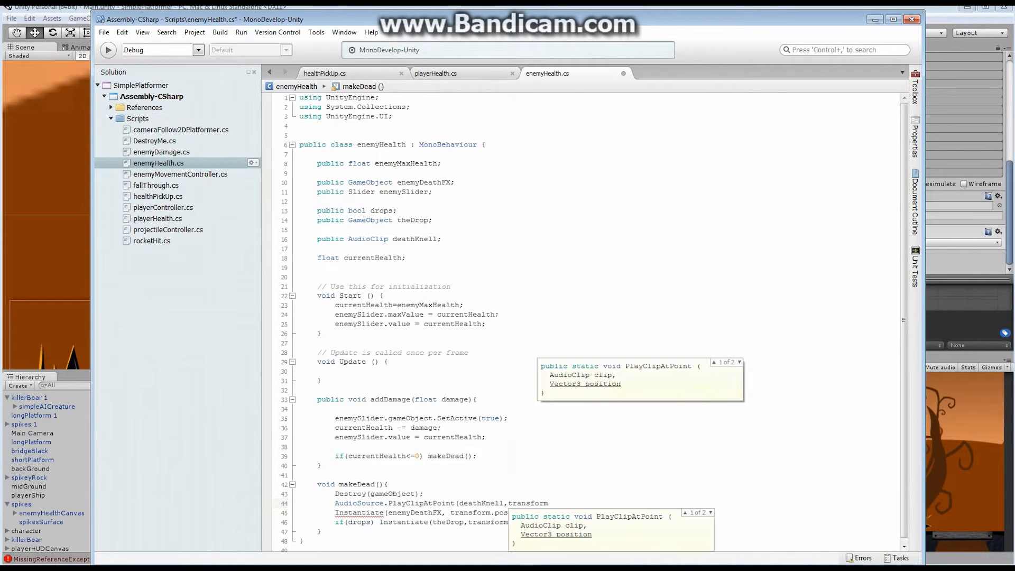
{"action": "type", "text": ".position);"}
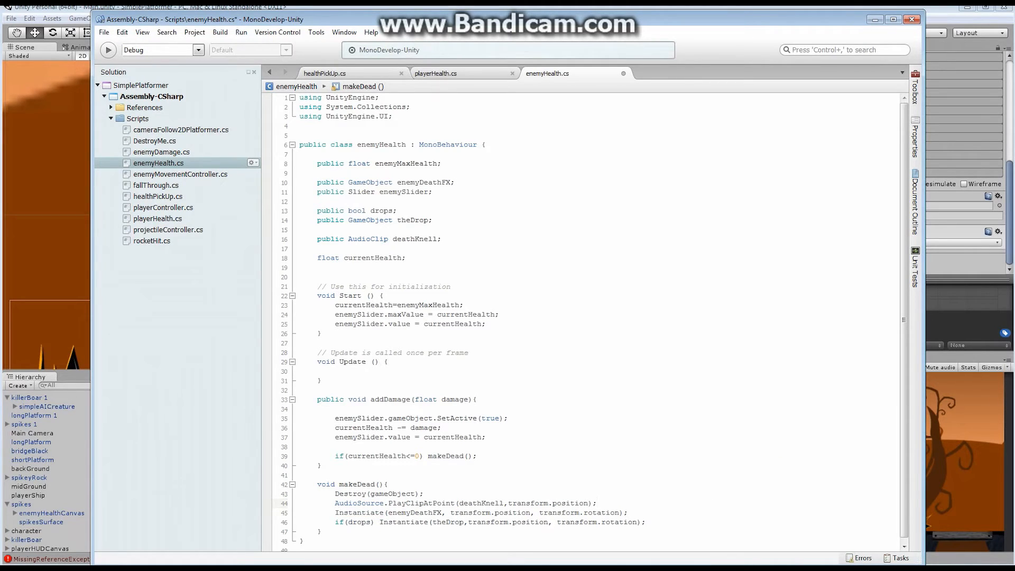
{"action": "left_click", "coordinate": [597, 503]}
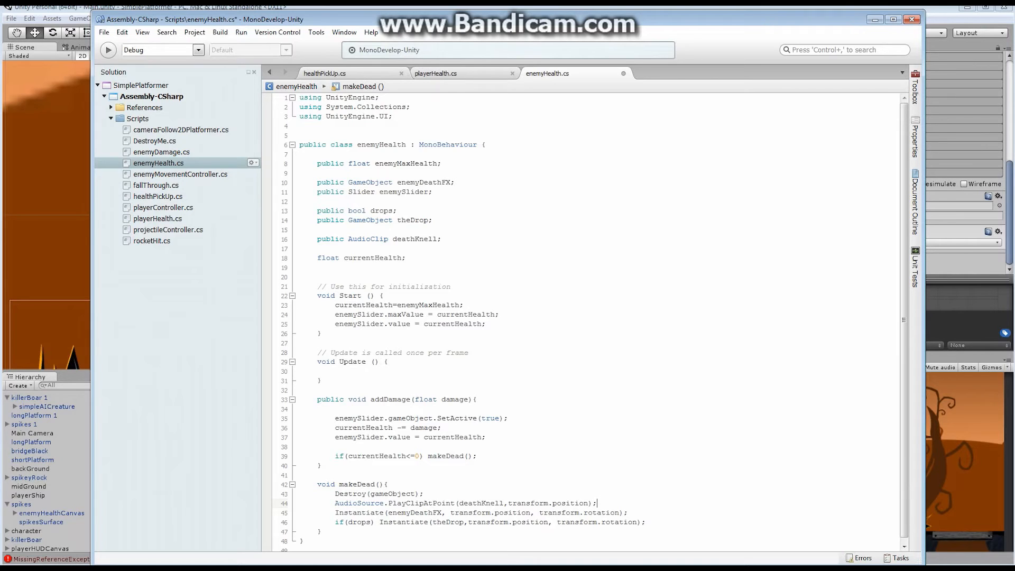
{"action": "left_click", "coordinate": [103, 32]}
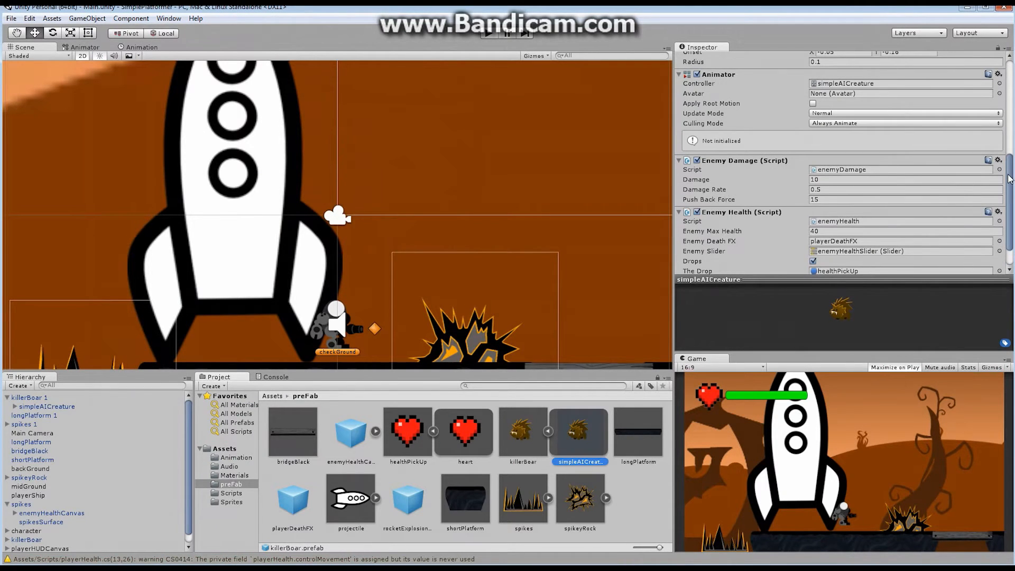
Scroll the simpleAICreature Inspector to Enemy Health and click its Death Knell field
{"action": "scroll", "scroll_direction": "down", "scroll_amount": 3}
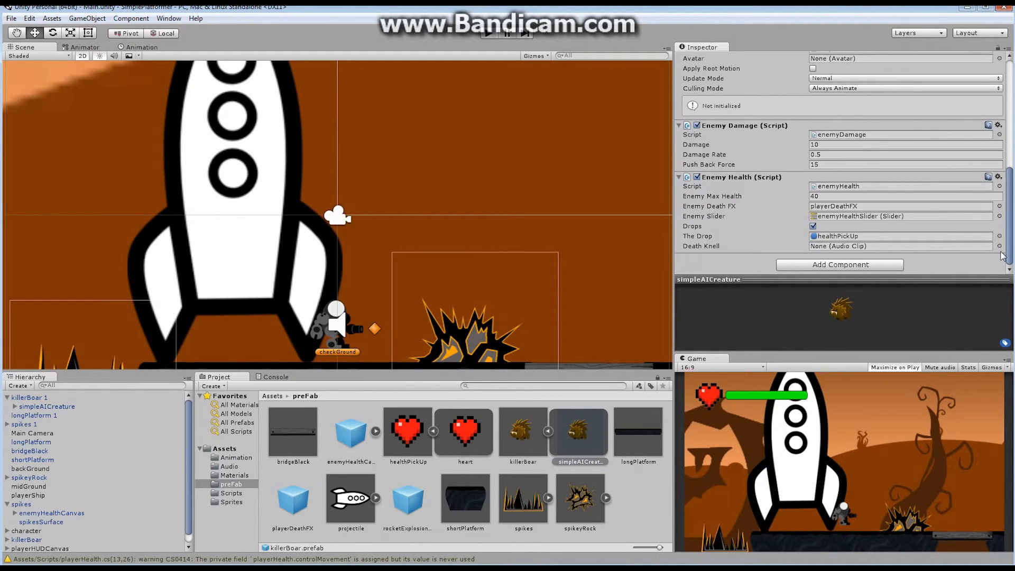
{"action": "left_click", "coordinate": [998, 246]}
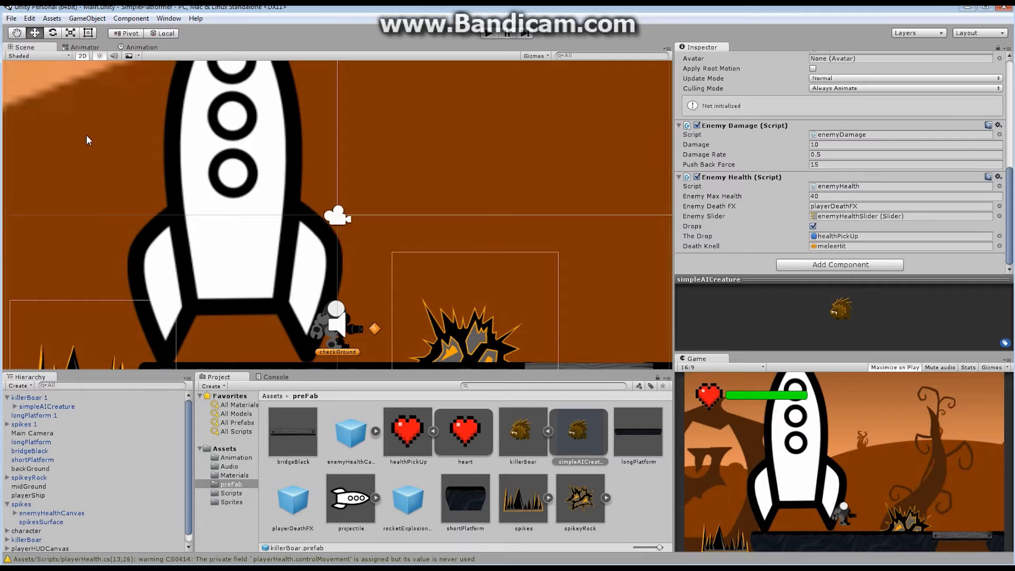
{"action": "mouse_move", "coordinate": [487, 38]}
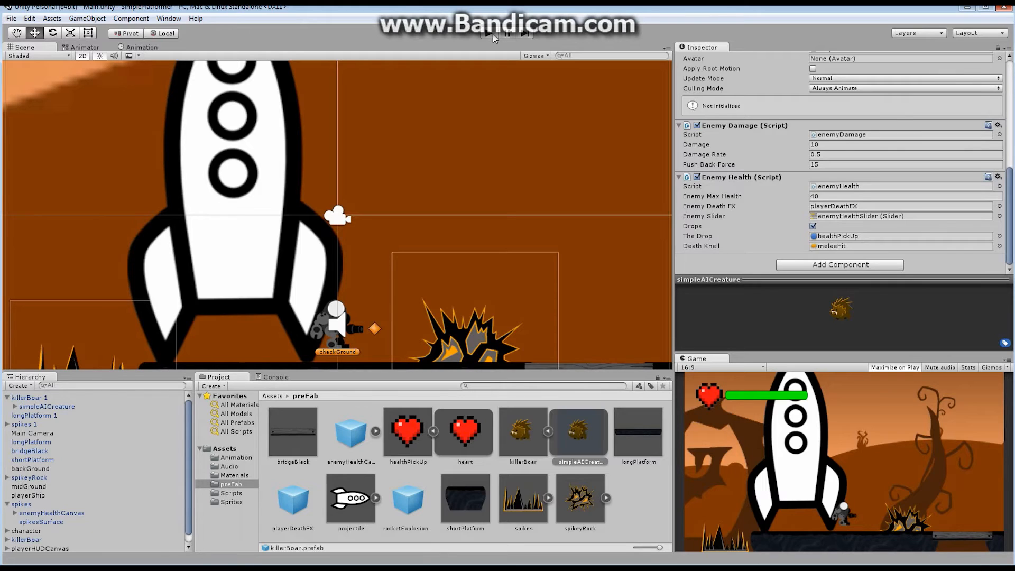
{"action": "mouse_move", "coordinate": [254, 257]}
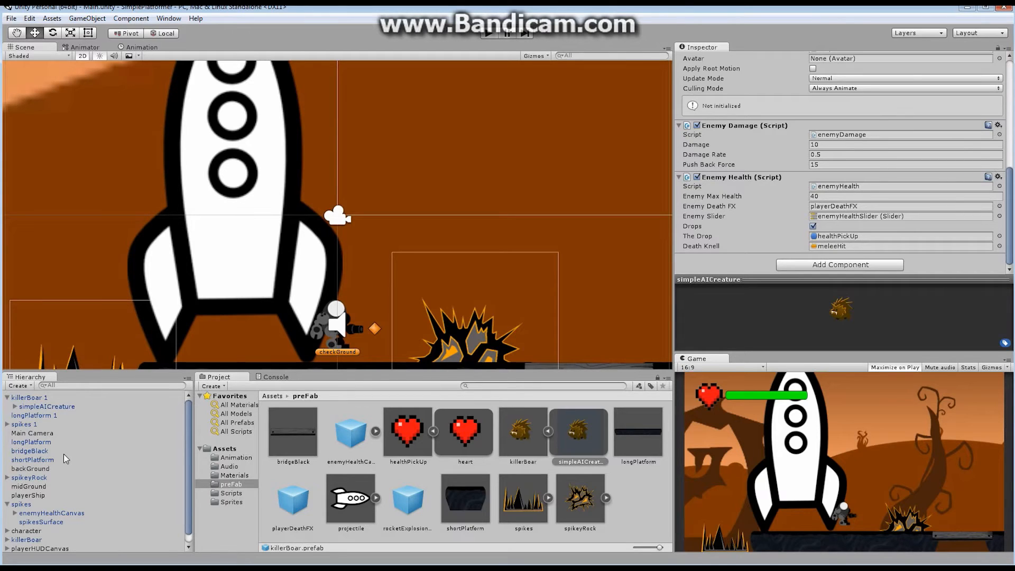
{"action": "mouse_move", "coordinate": [90, 438]}
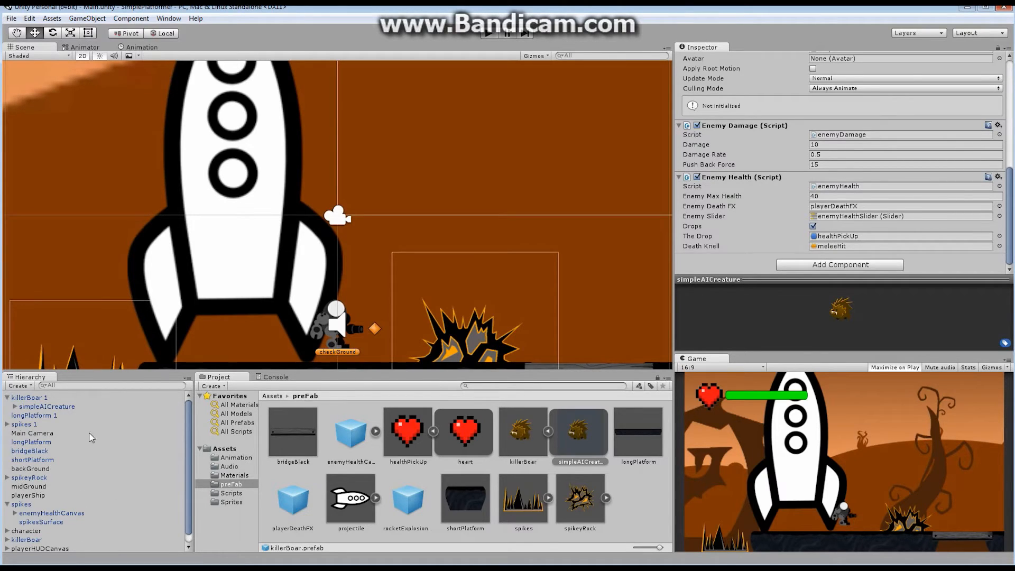
{"action": "mouse_move", "coordinate": [75, 466]}
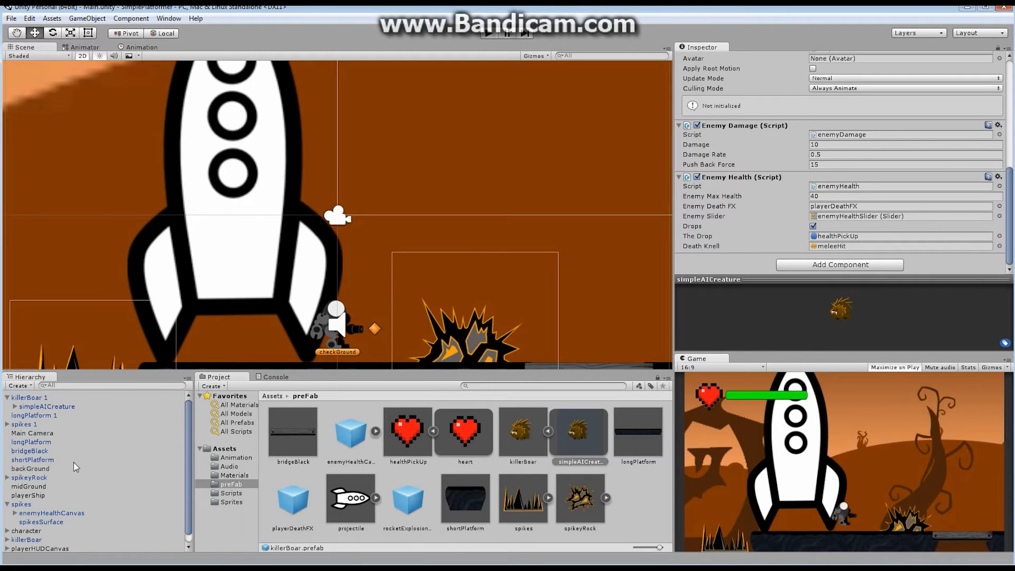
{"action": "mouse_move", "coordinate": [135, 524]}
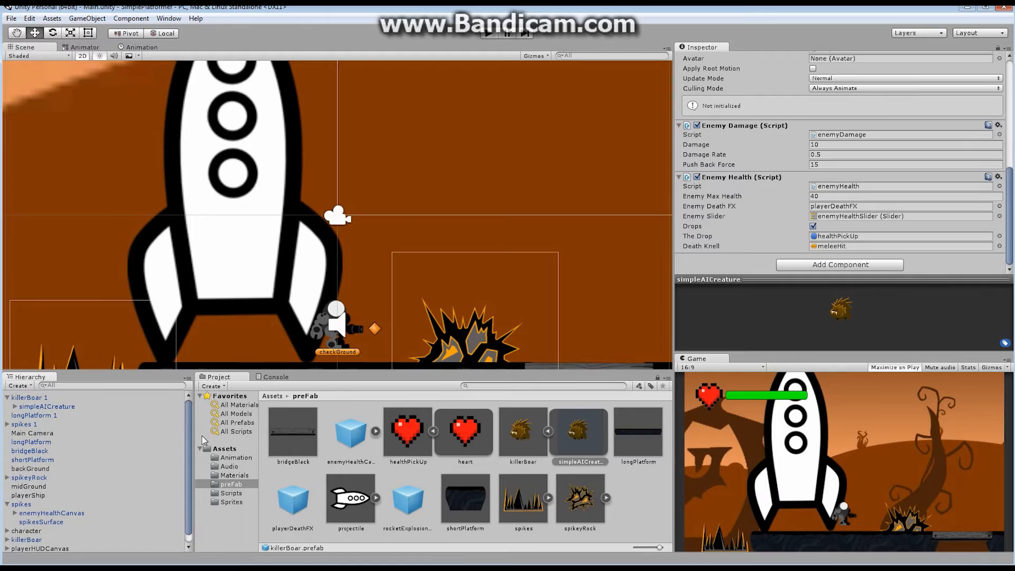
Select and expand 'character', scrolling its Inspector down to Player Health and Audio Source
{"action": "left_click", "coordinate": [337, 323]}
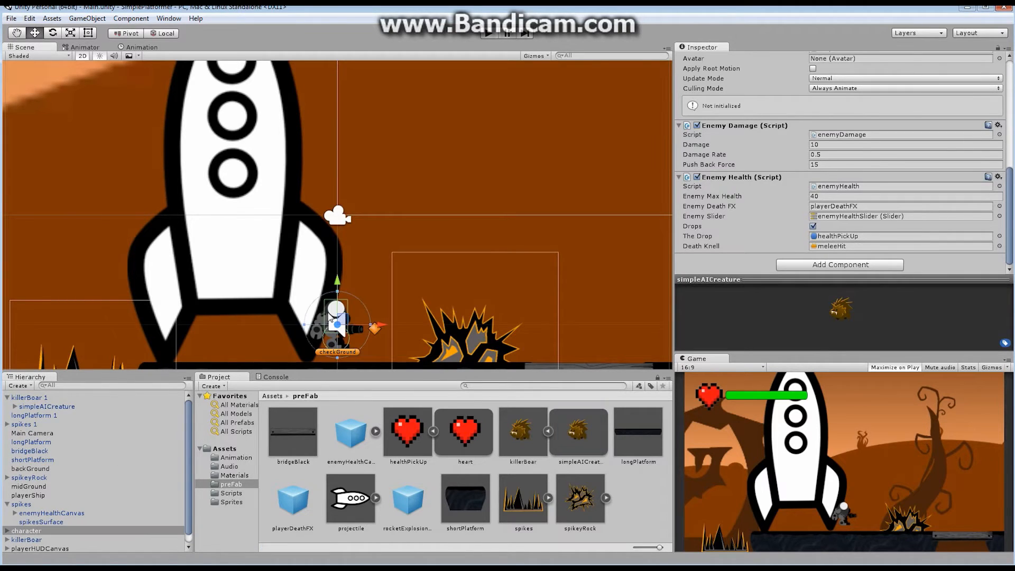
{"action": "left_click", "coordinate": [25, 530]}
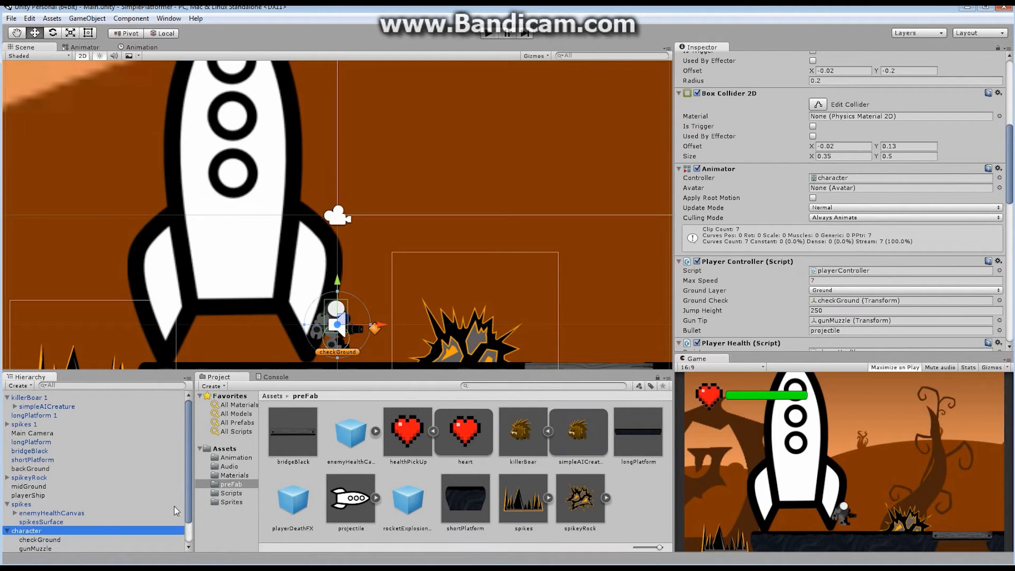
{"action": "scroll", "scroll_direction": "down", "scroll_amount": 3}
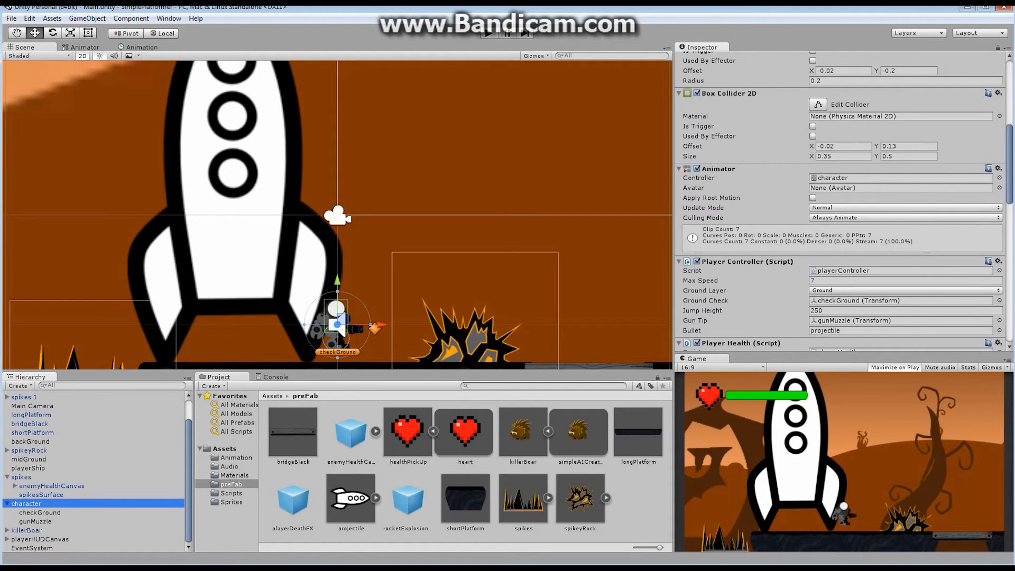
{"action": "scroll", "scroll_direction": "down", "scroll_amount": 3}
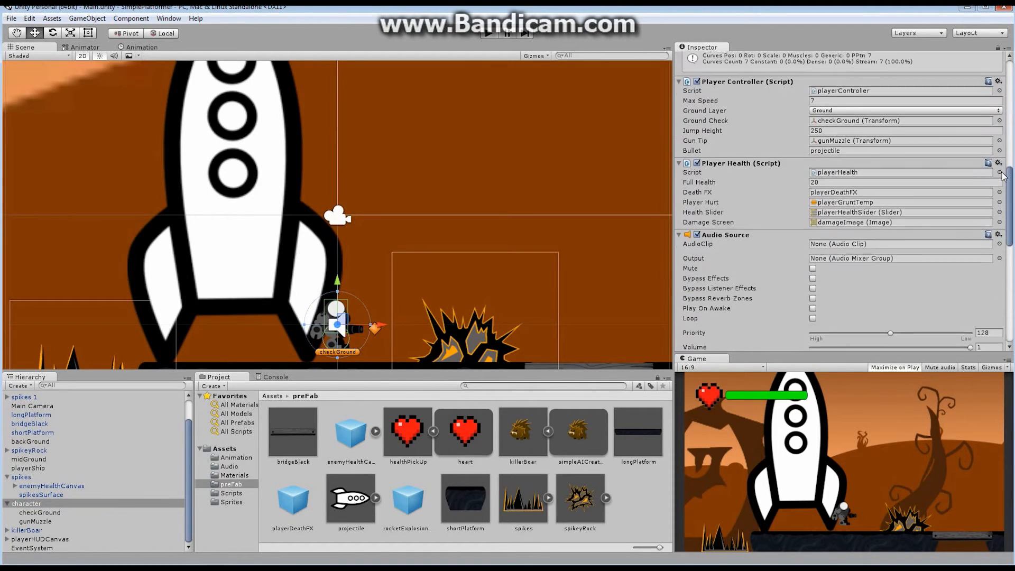
{"action": "scroll", "scroll_direction": "down", "scroll_amount": 3}
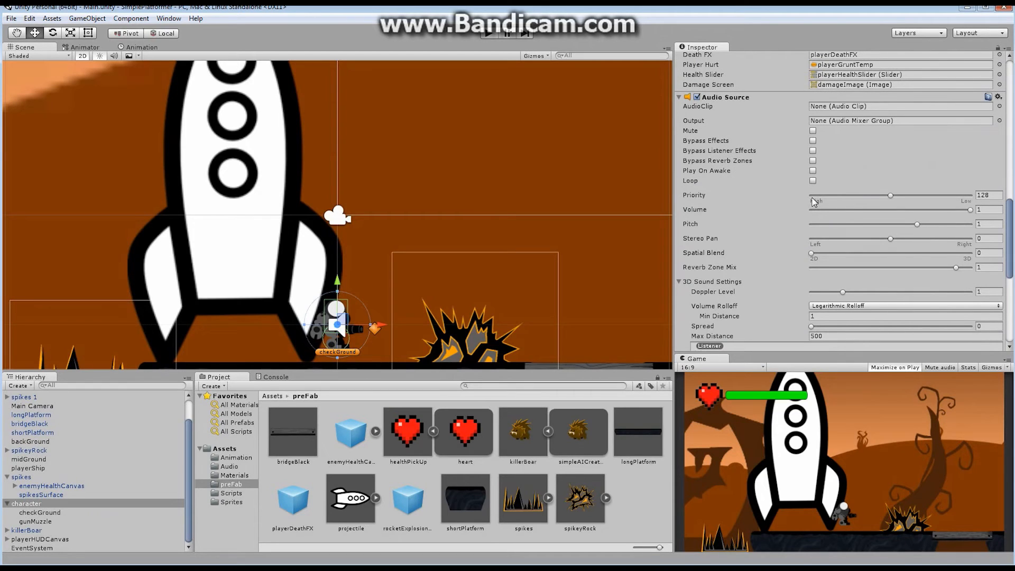
{"action": "mouse_move", "coordinate": [275, 478]}
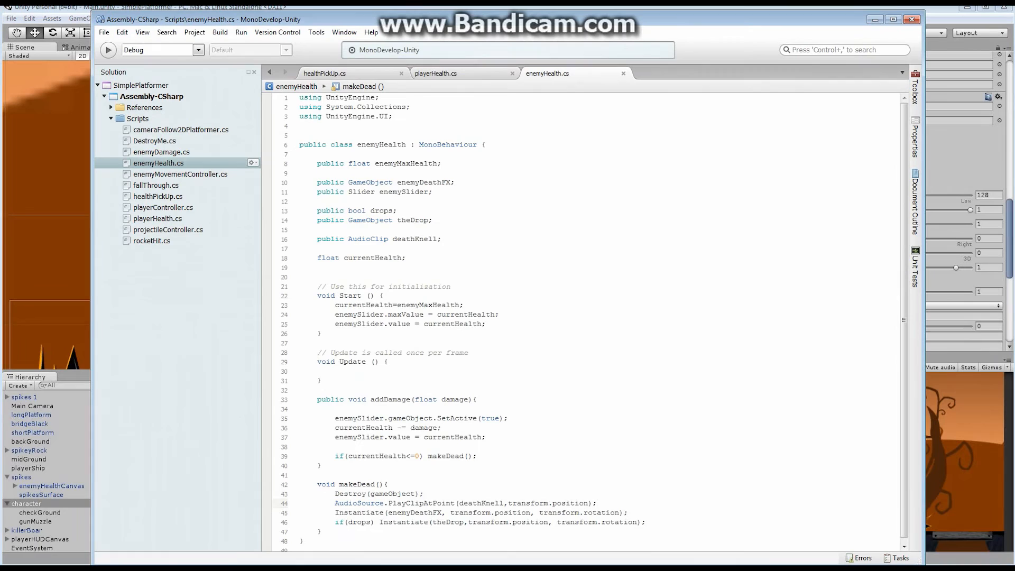
In playerHealth.cs, declare 'public AudioClip playerDeathSound;' above 'AudioSource playerAS;'
{"action": "left_click", "coordinate": [435, 73]}
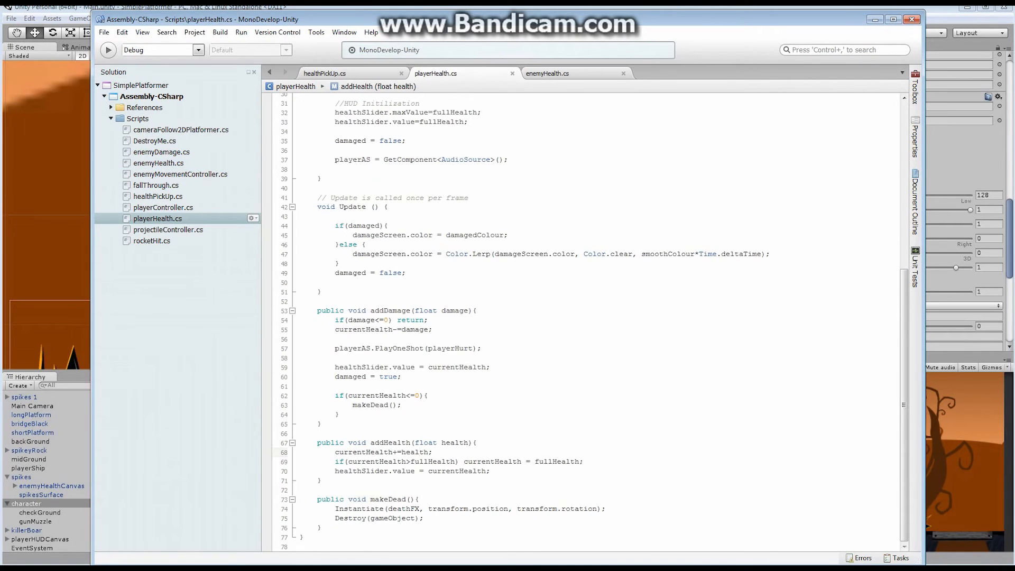
{"action": "left_click", "coordinate": [421, 517]}
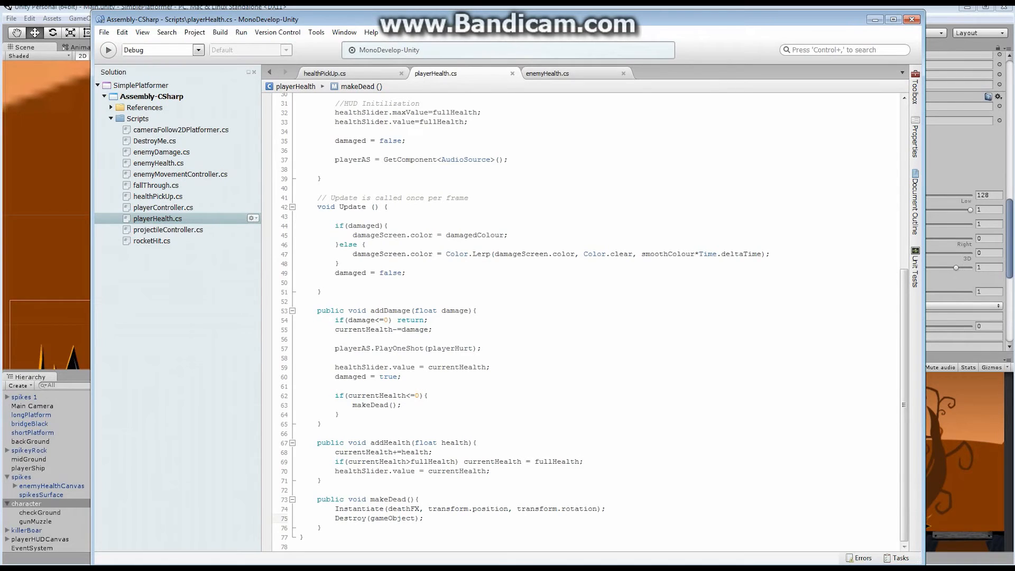
{"action": "scroll", "scroll_direction": "up", "scroll_amount": 3}
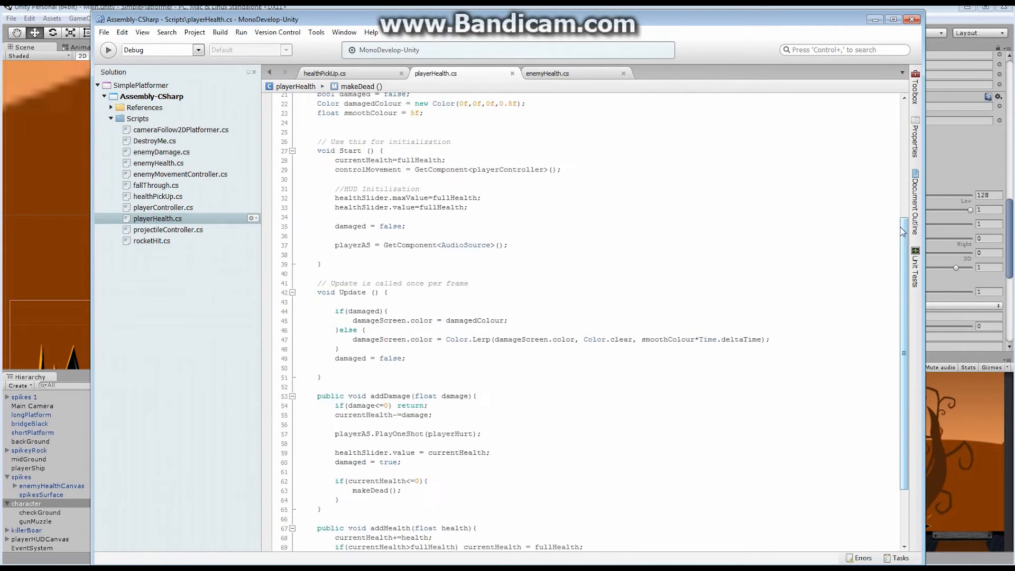
{"action": "scroll", "scroll_direction": "up", "scroll_amount": 3}
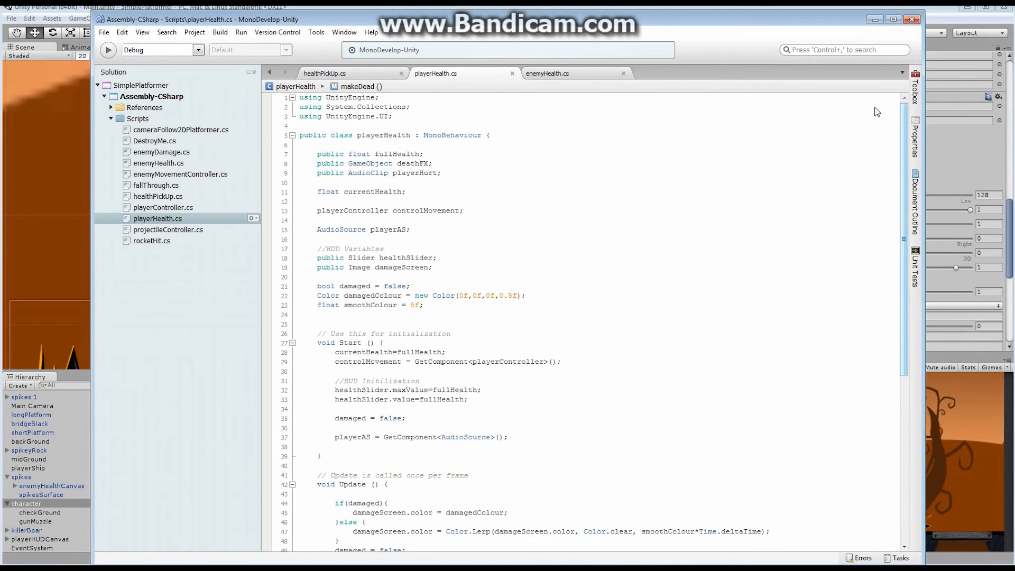
{"action": "left_click", "coordinate": [409, 229]}
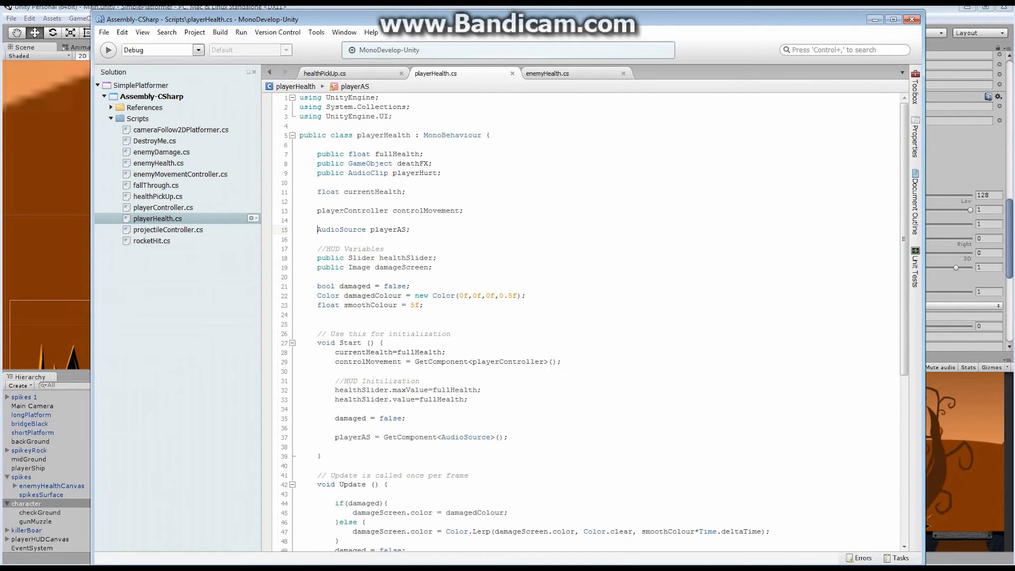
{"action": "type", "text": "public AudioCli"}
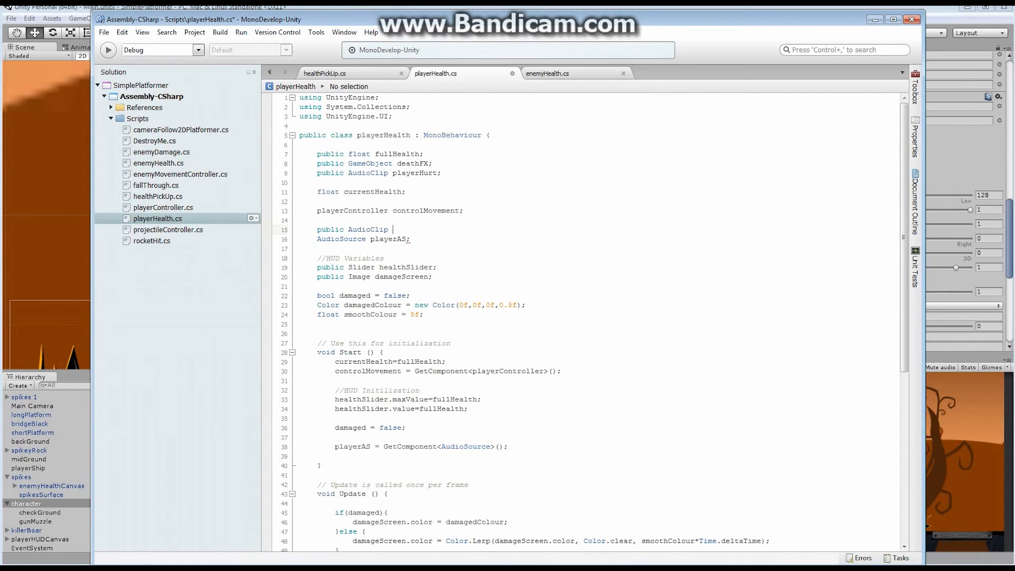
{"action": "type", "text": "playerDeathSound;"}
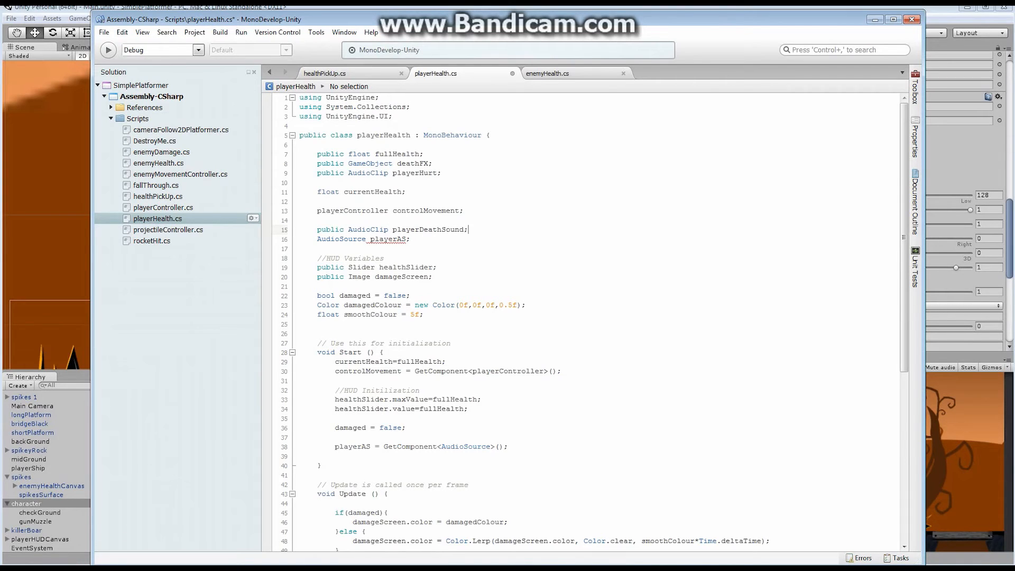
{"action": "scroll", "scroll_direction": "down", "scroll_amount": 3}
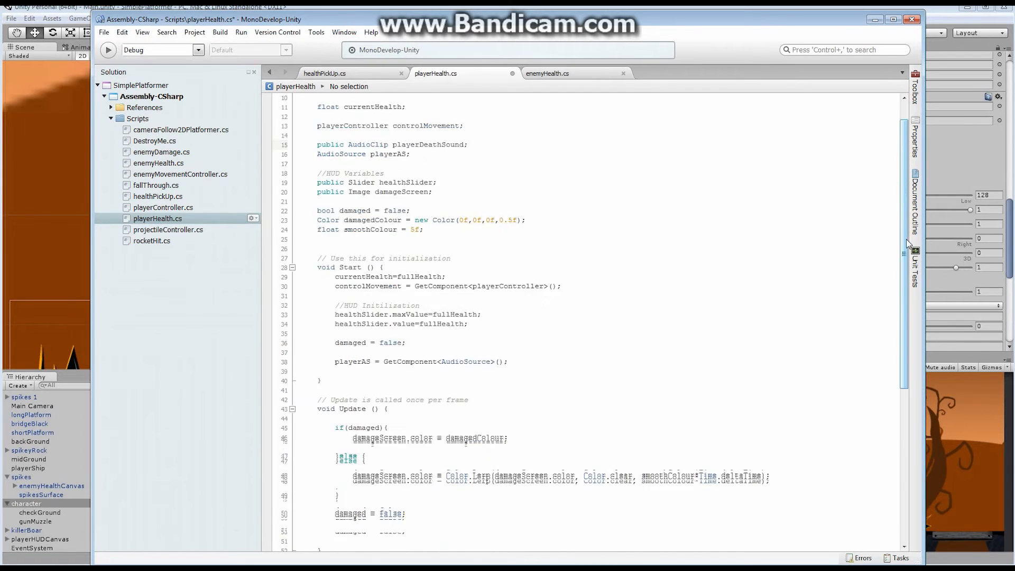
{"action": "scroll", "scroll_direction": "down", "scroll_amount": 3}
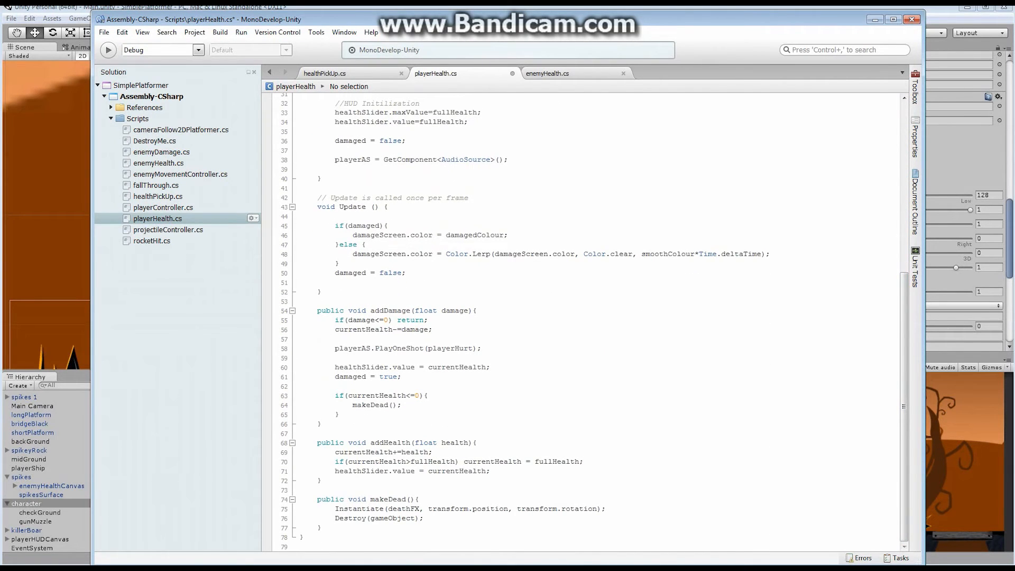
Start an AudioSource.PlayClipAtPoint(playerDeathSound, transform.position) call at the end of makeDead
{"action": "left_click", "coordinate": [369, 508]}
{"action": "type", "text": "Aud"}
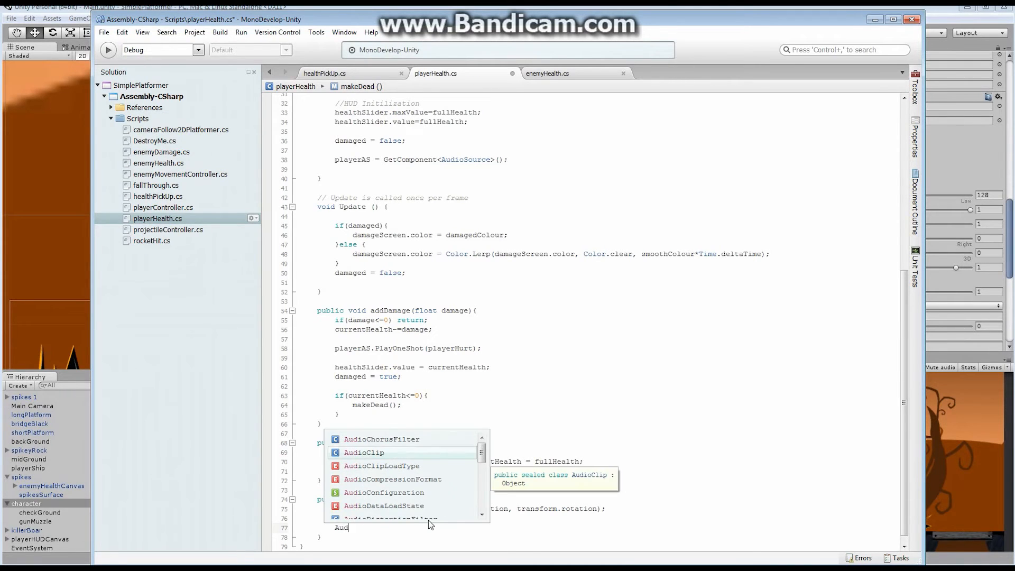
{"action": "scroll", "scroll_direction": "down", "scroll_amount": 3}
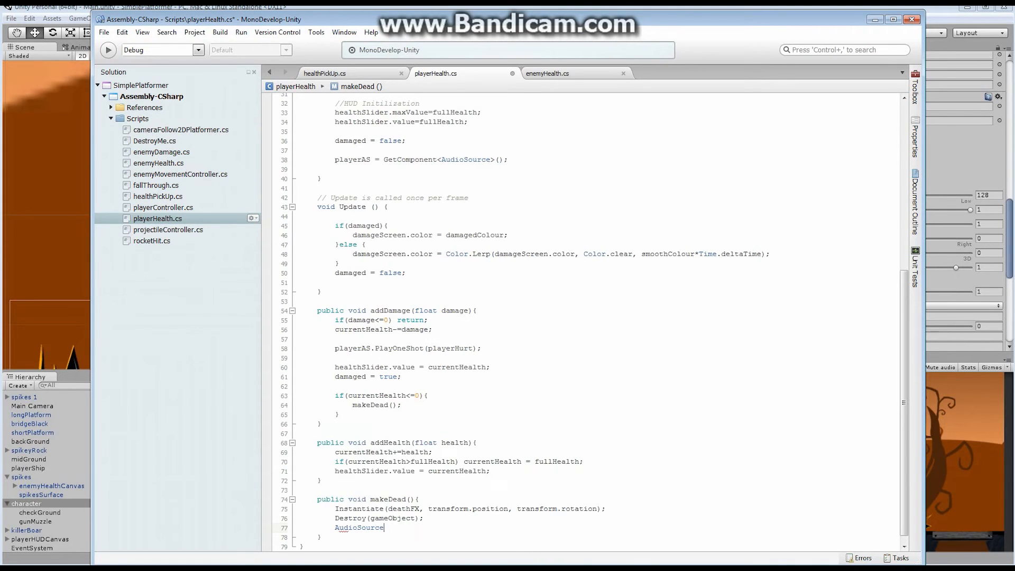
{"action": "type", "text": ".p"}
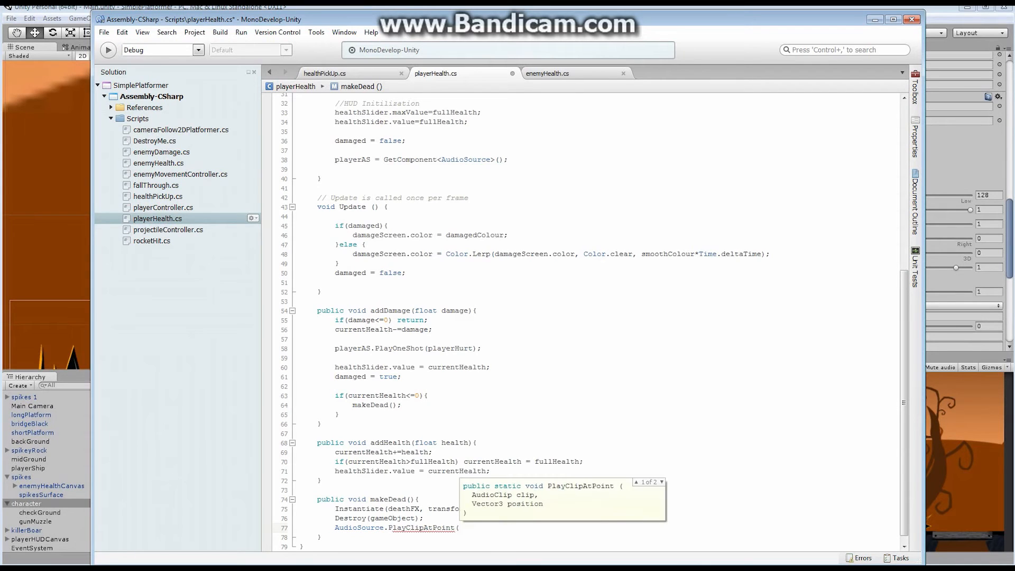
{"action": "type", "text": "playerDeathSound"}
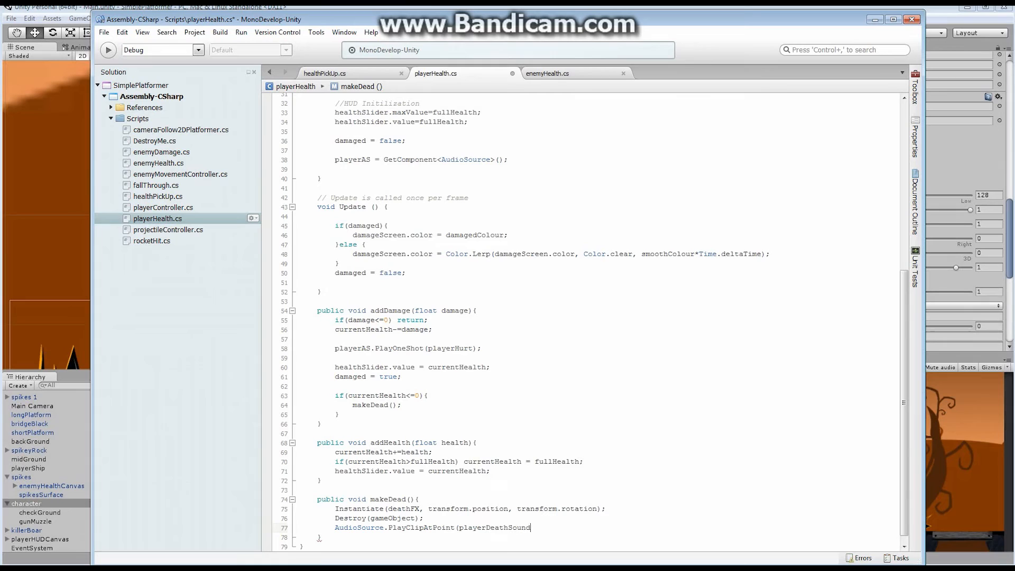
{"action": "type", "text": ","}
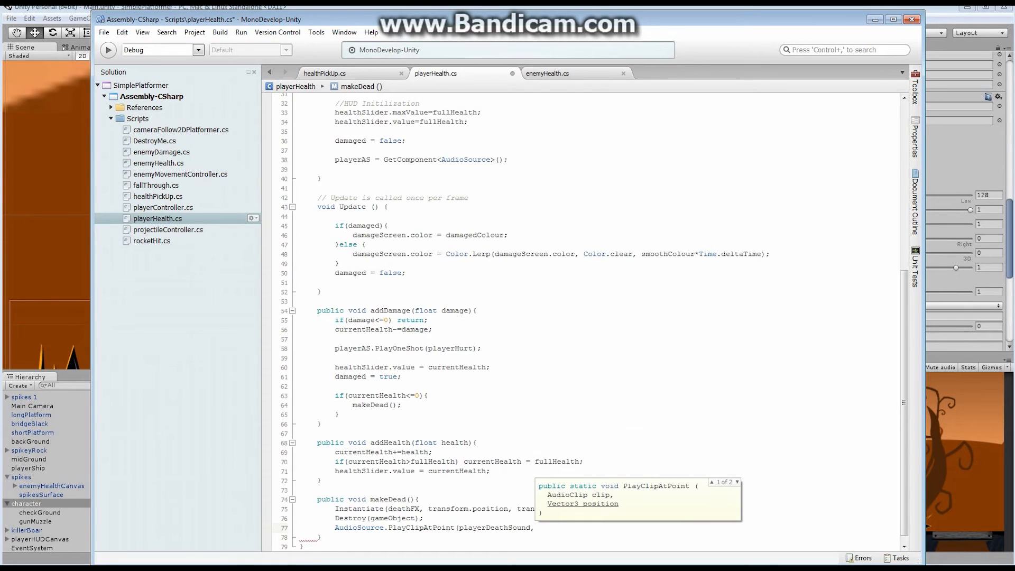
{"action": "type", "text": "tra"}
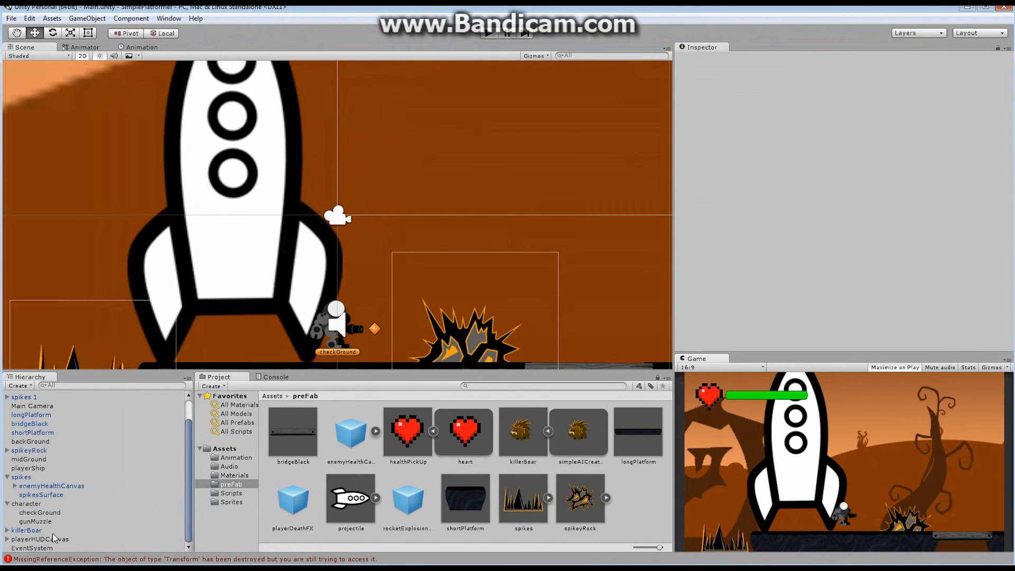
Select 'character', scroll to its empty Player Death Sound slot, and open the Audio folder
{"action": "left_click", "coordinate": [26, 503]}
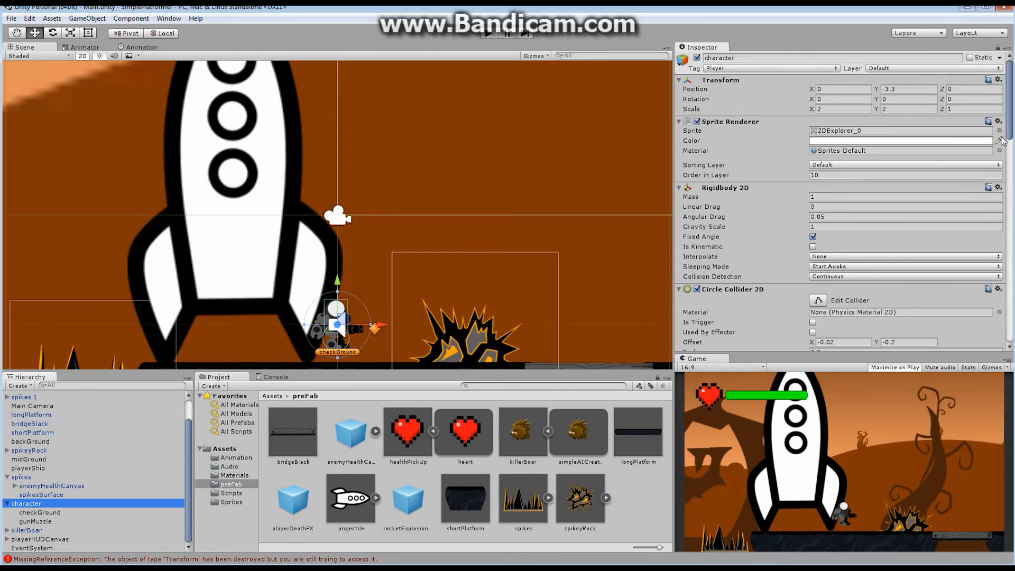
{"action": "scroll", "scroll_direction": "down", "scroll_amount": 3}
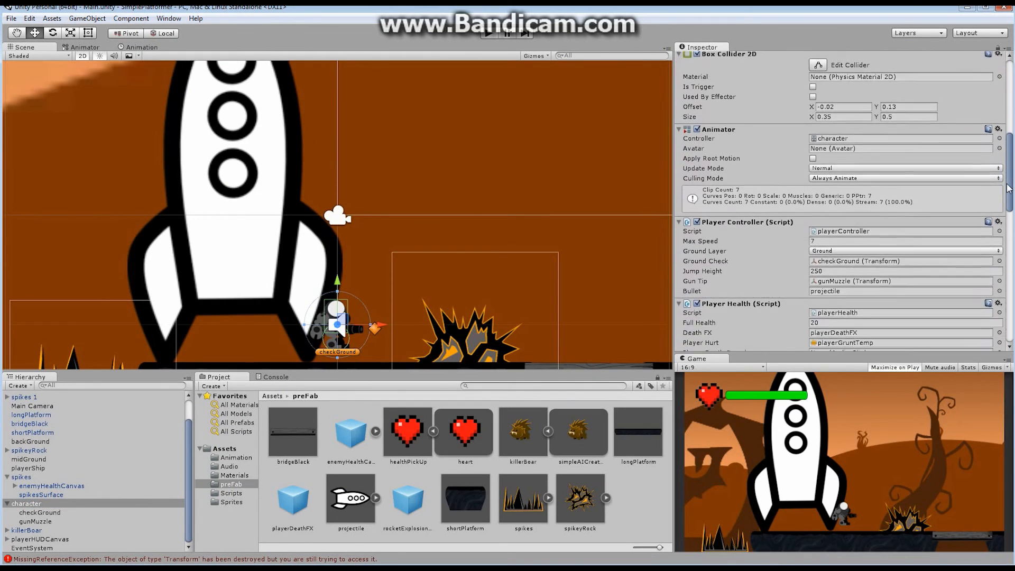
{"action": "scroll", "scroll_direction": "down", "scroll_amount": 3}
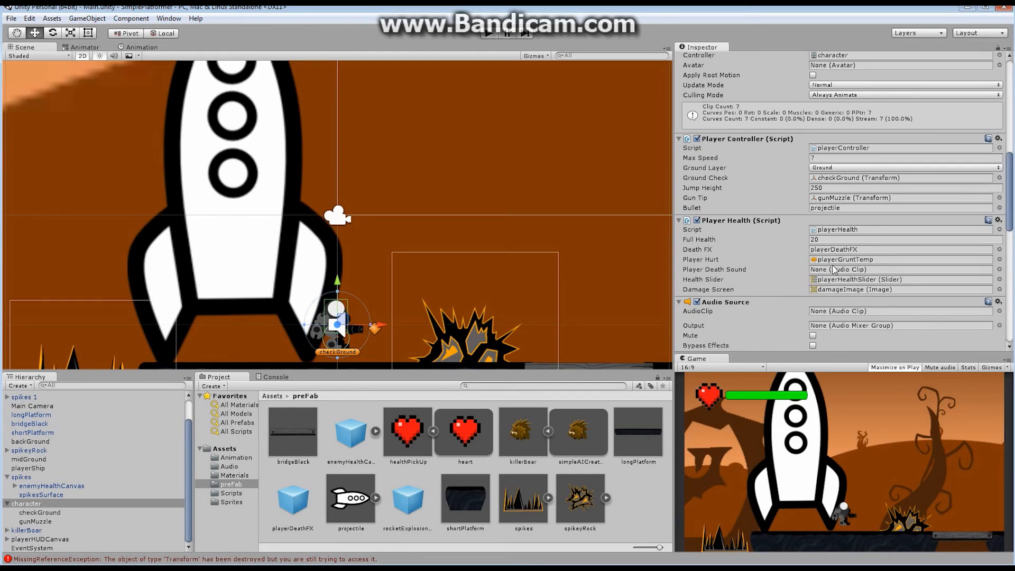
{"action": "mouse_move", "coordinate": [833, 279]}
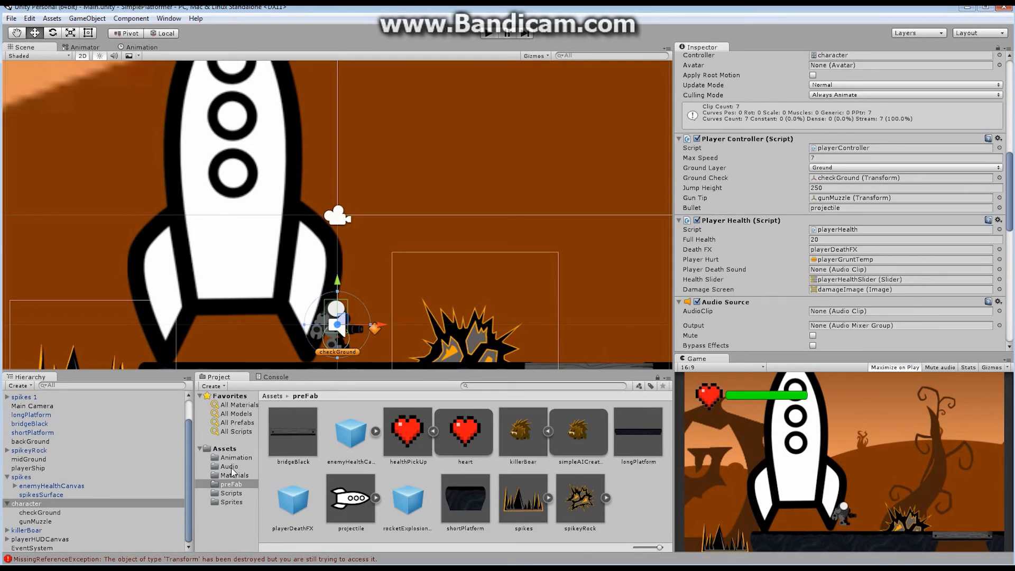
{"action": "left_click", "coordinate": [228, 467]}
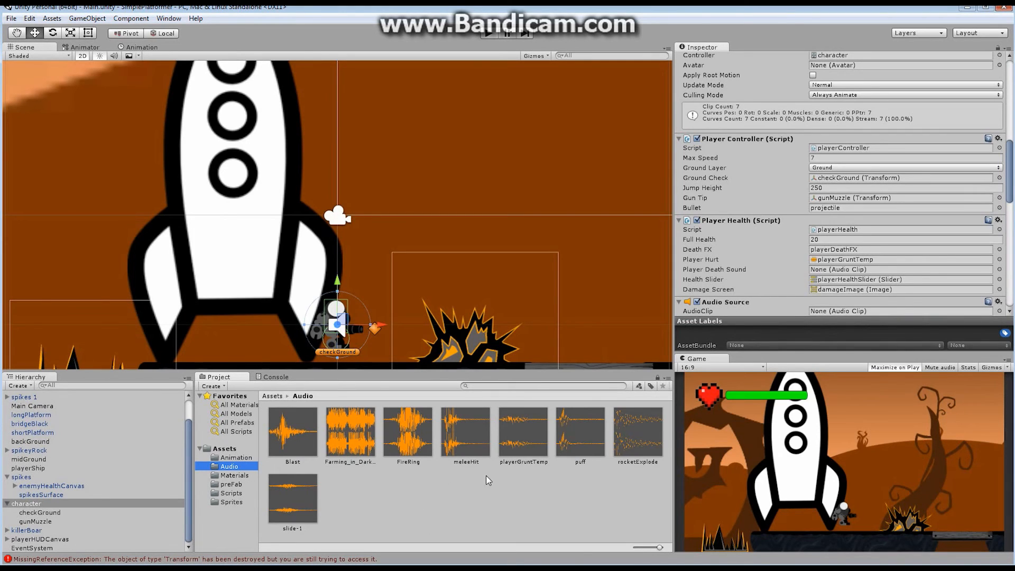